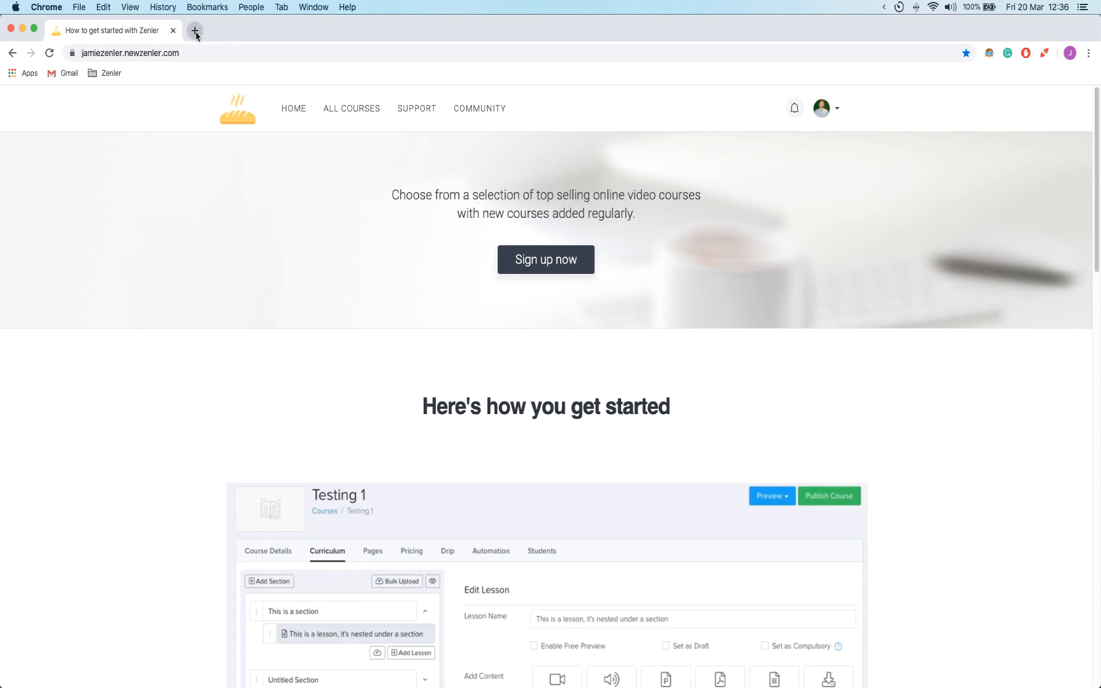
- Load developer.paypal.com in a new browser tab
left_click(196, 31)
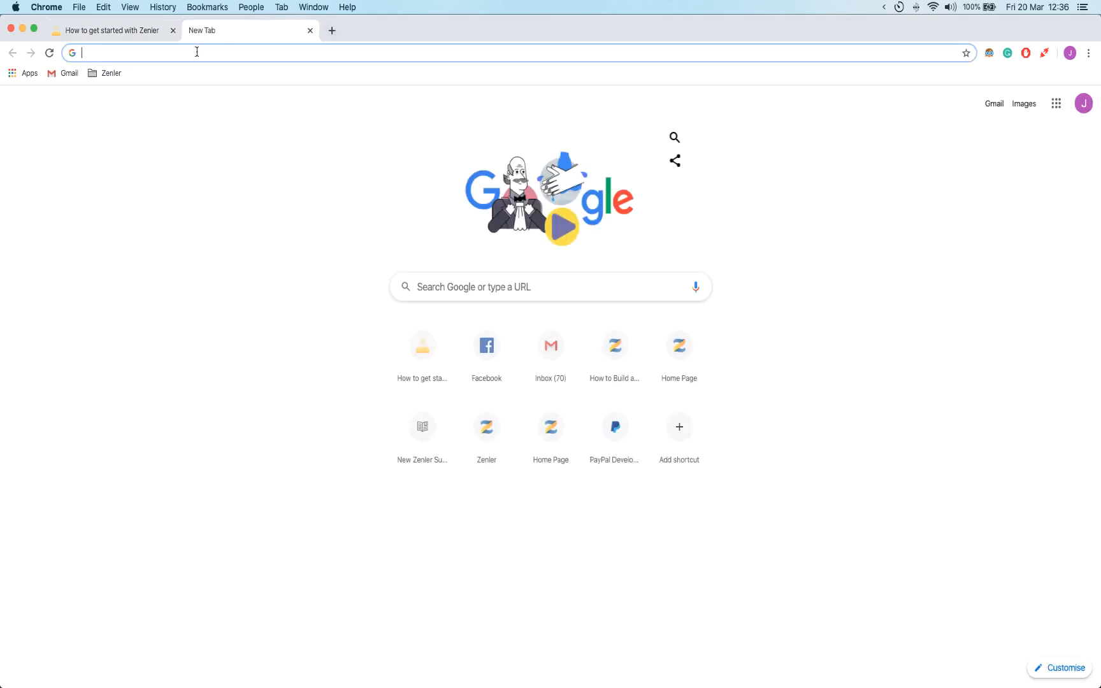
type("developer.paypal.com/classic-home/")
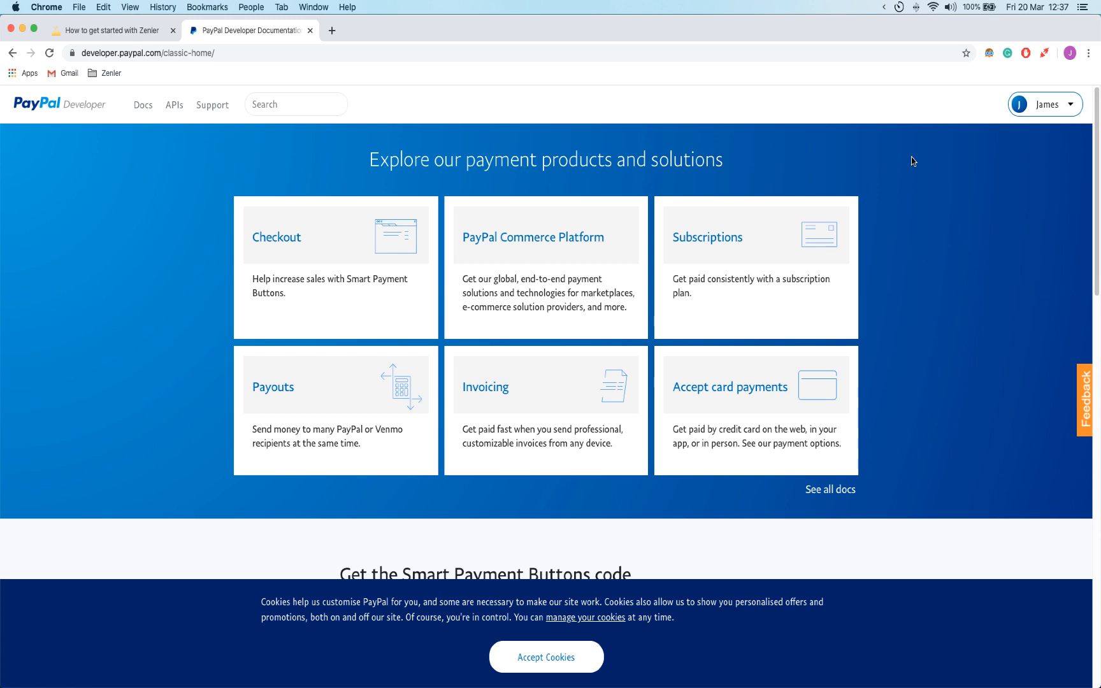
mouse_move(1067, 134)
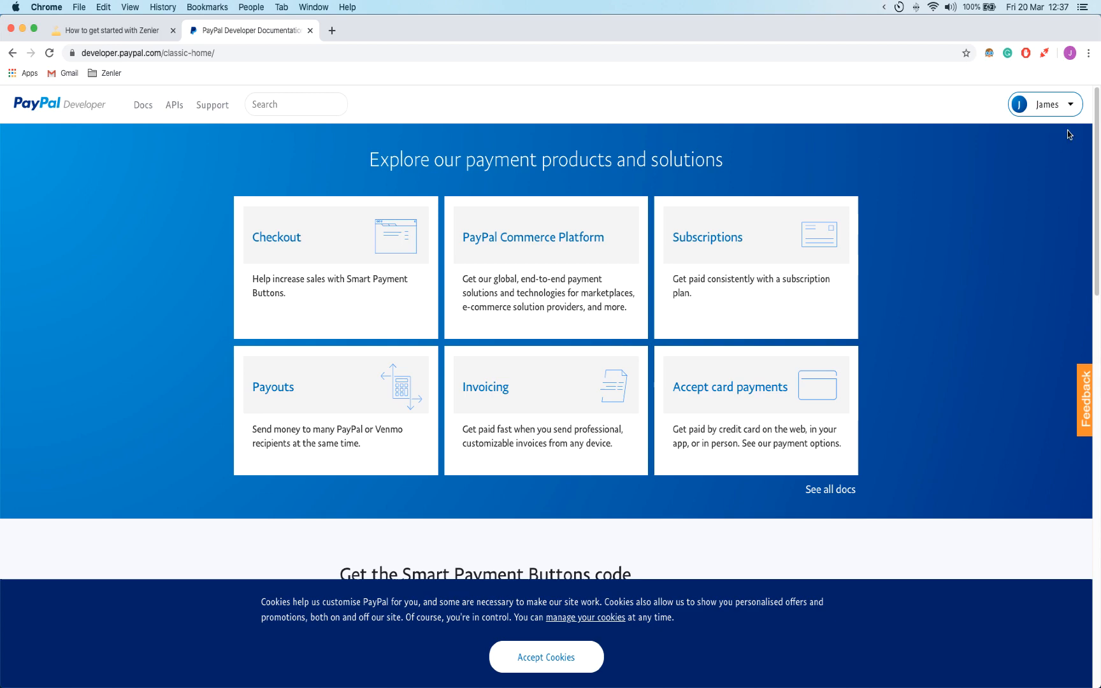
- Go to the developer Dashboard, accept cookies, and switch My Apps & Credentials to Live
left_click(1043, 105)
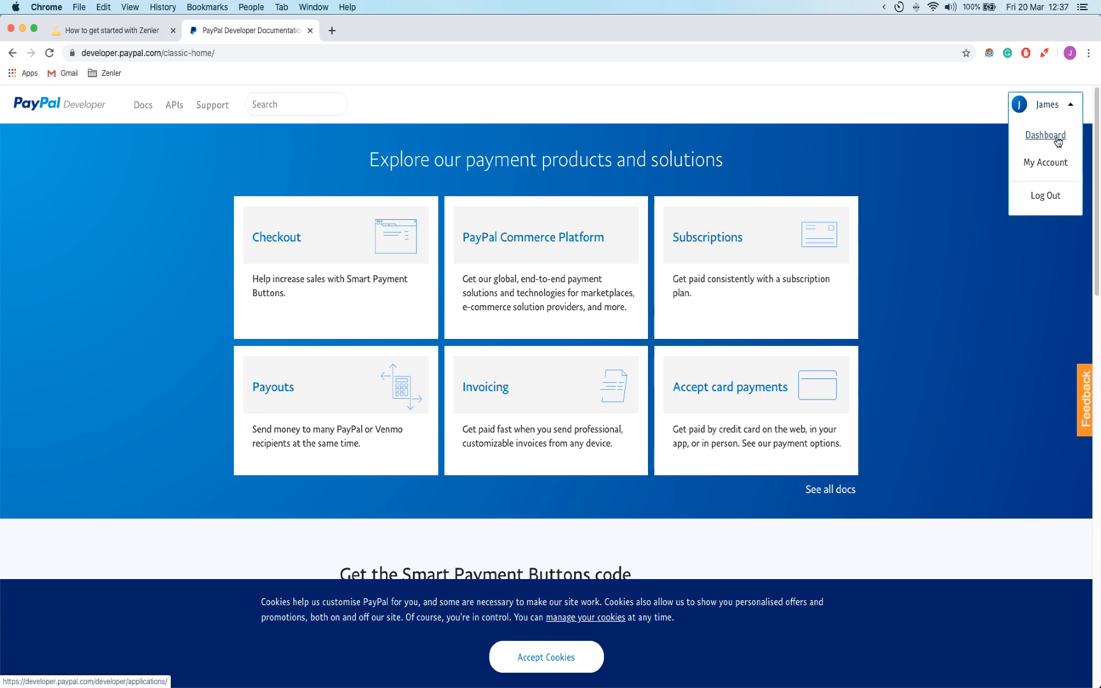
left_click(1044, 135)
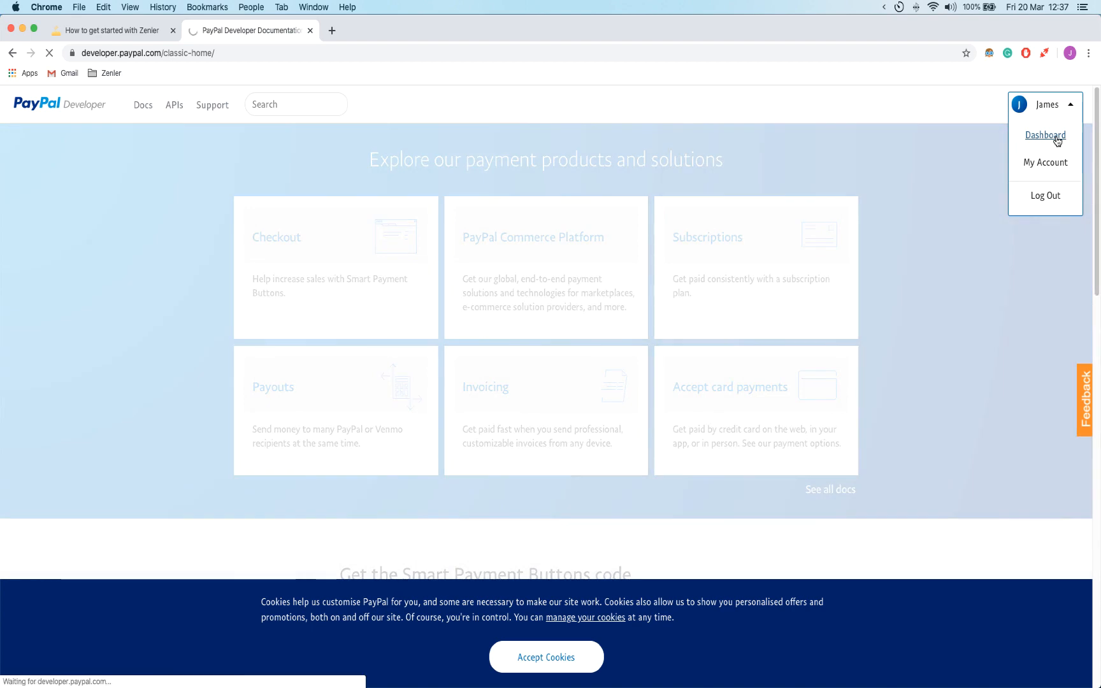
left_click(1044, 135)
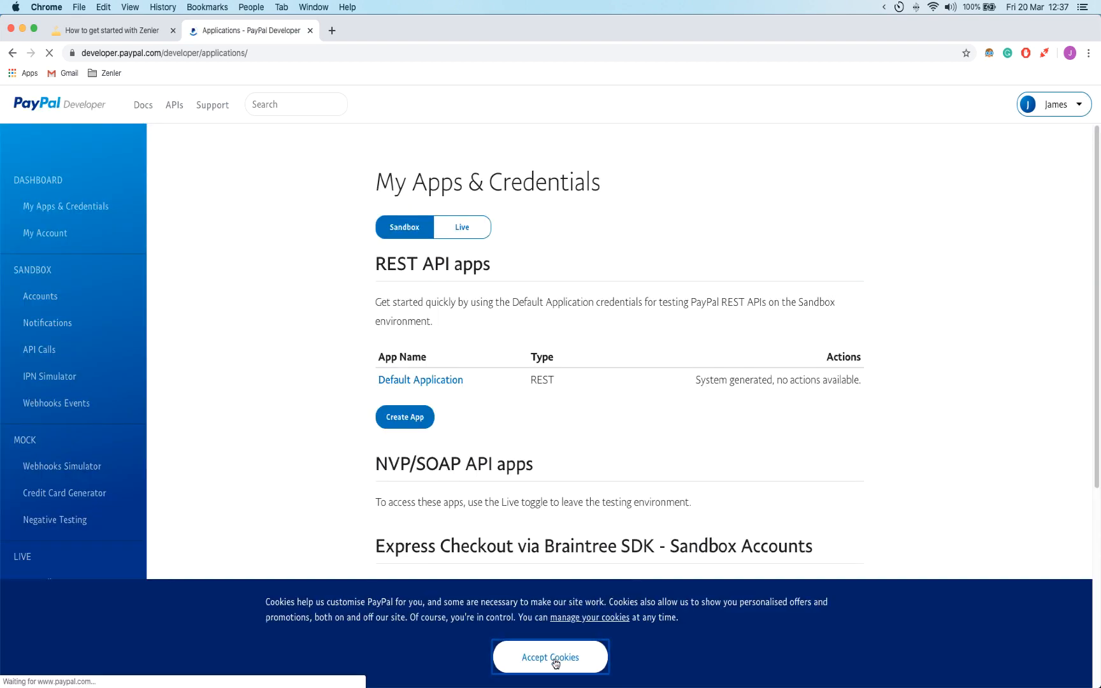
left_click(549, 657)
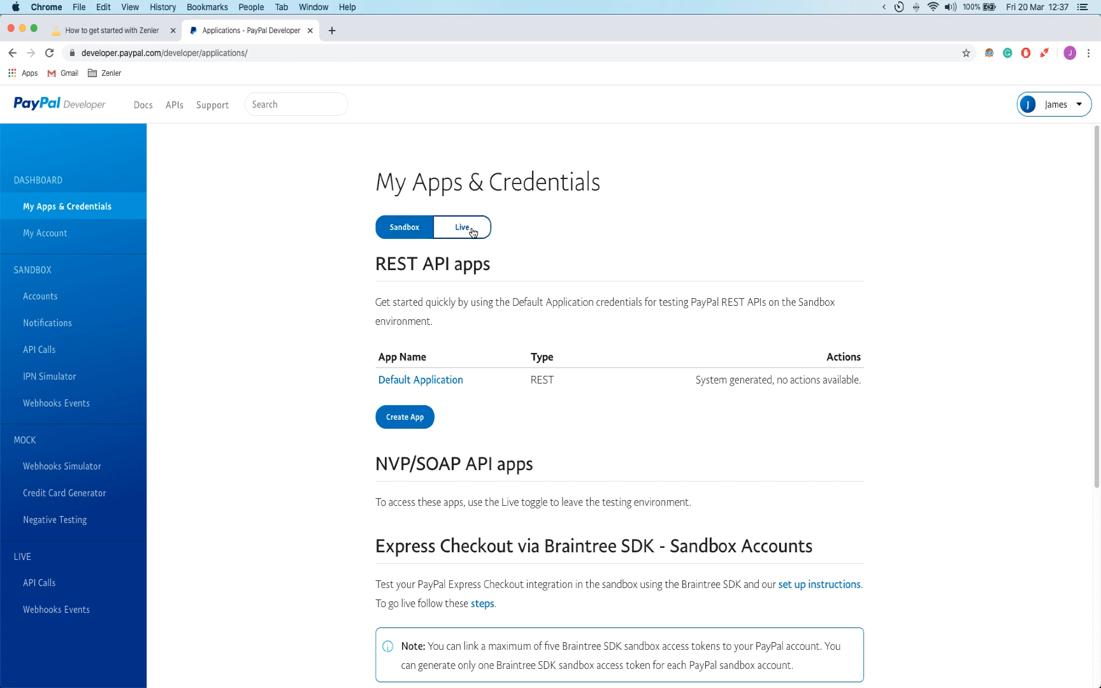
left_click(461, 227)
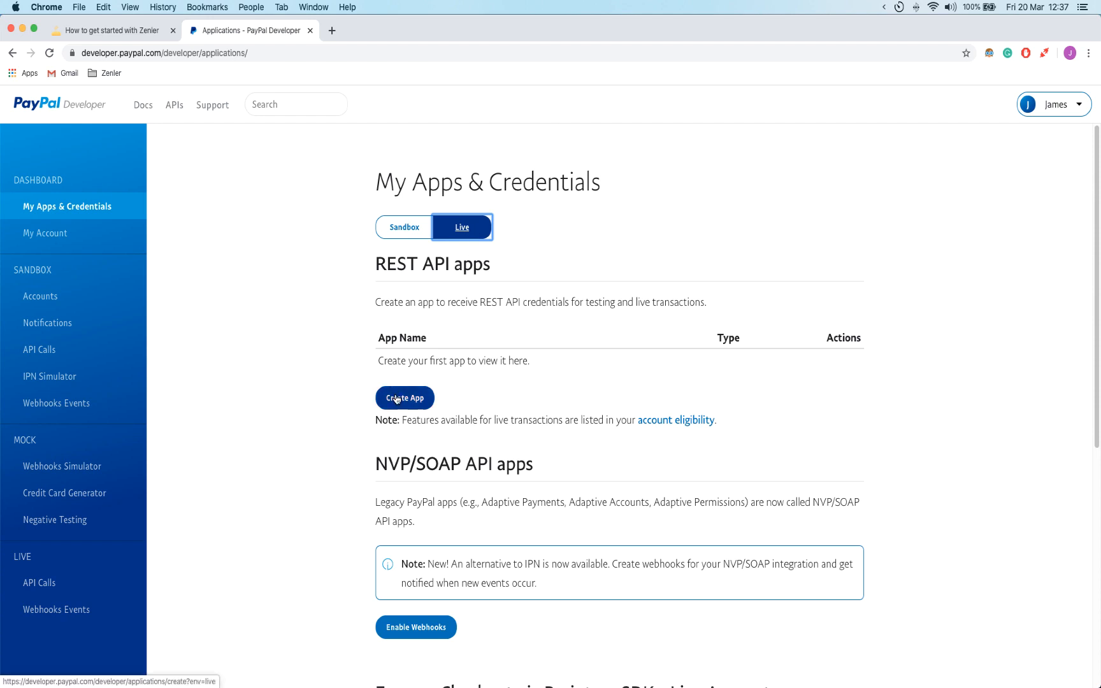
- Create a live REST app named Test and land on its live API credentials
left_click(404, 397)
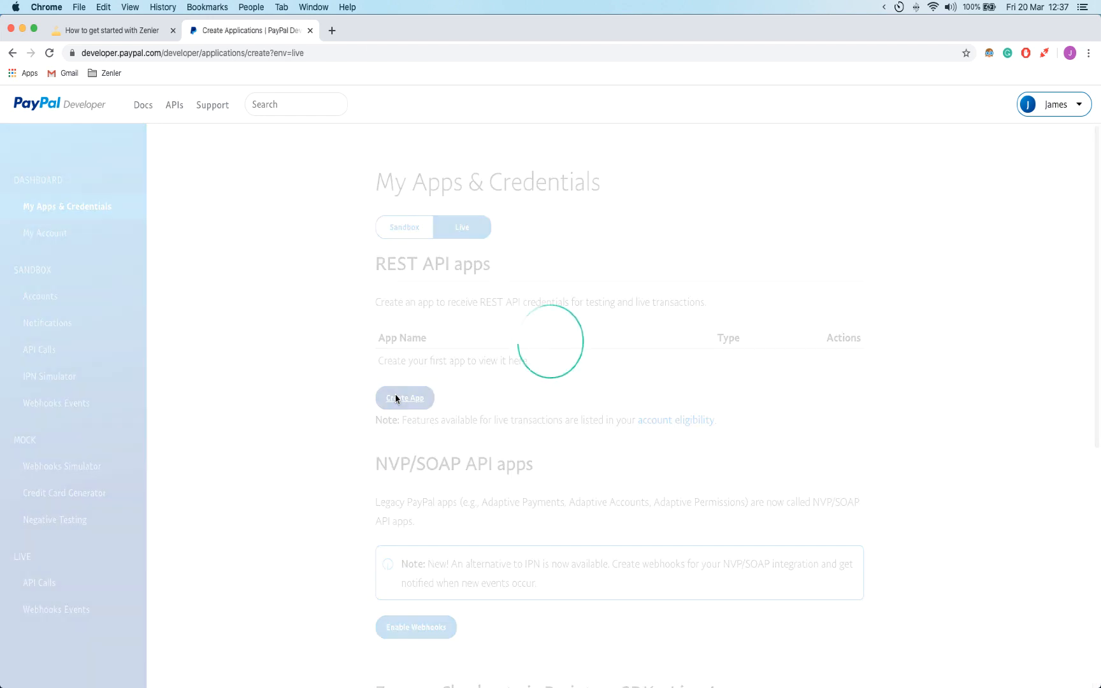
left_click(403, 397)
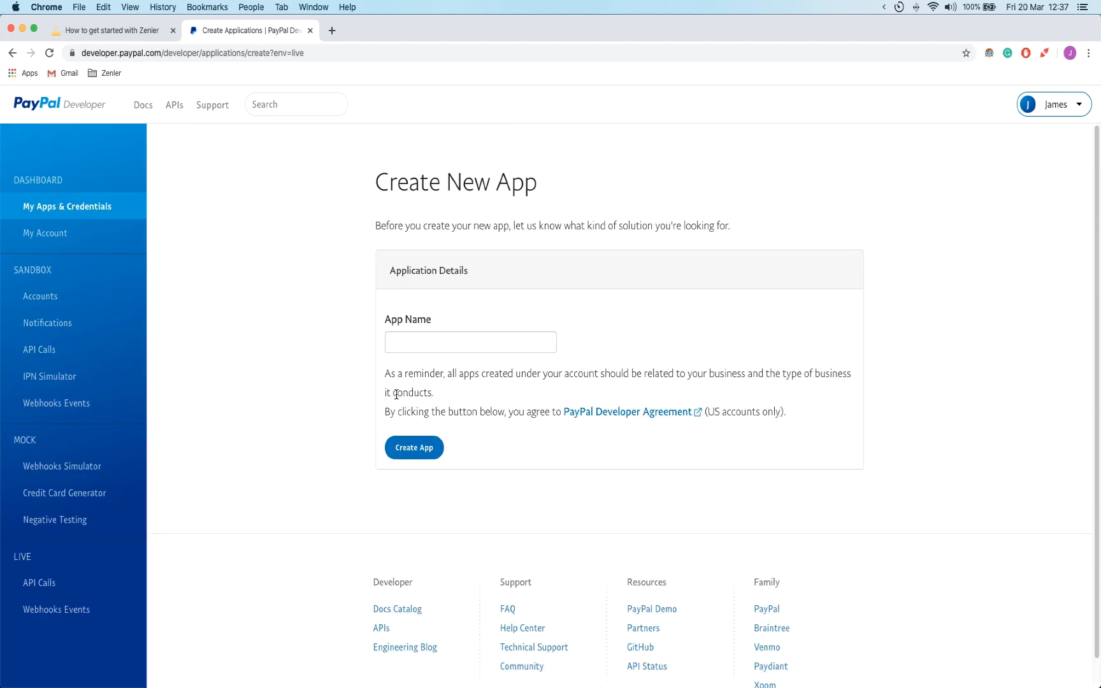
type("Test")
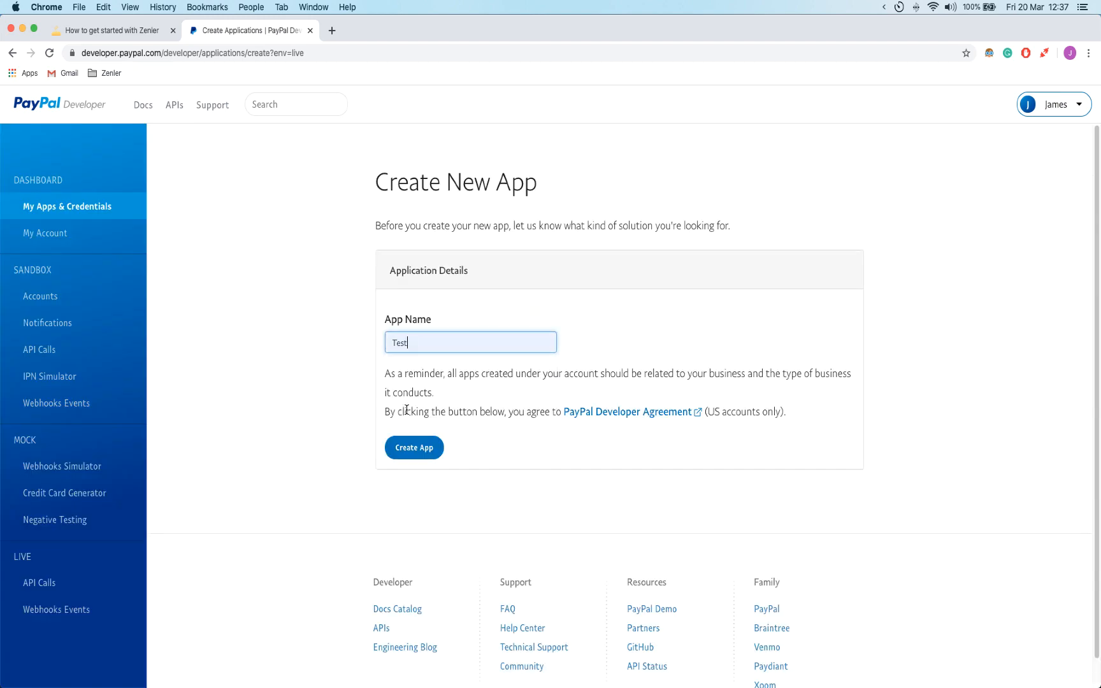
left_click(414, 447)
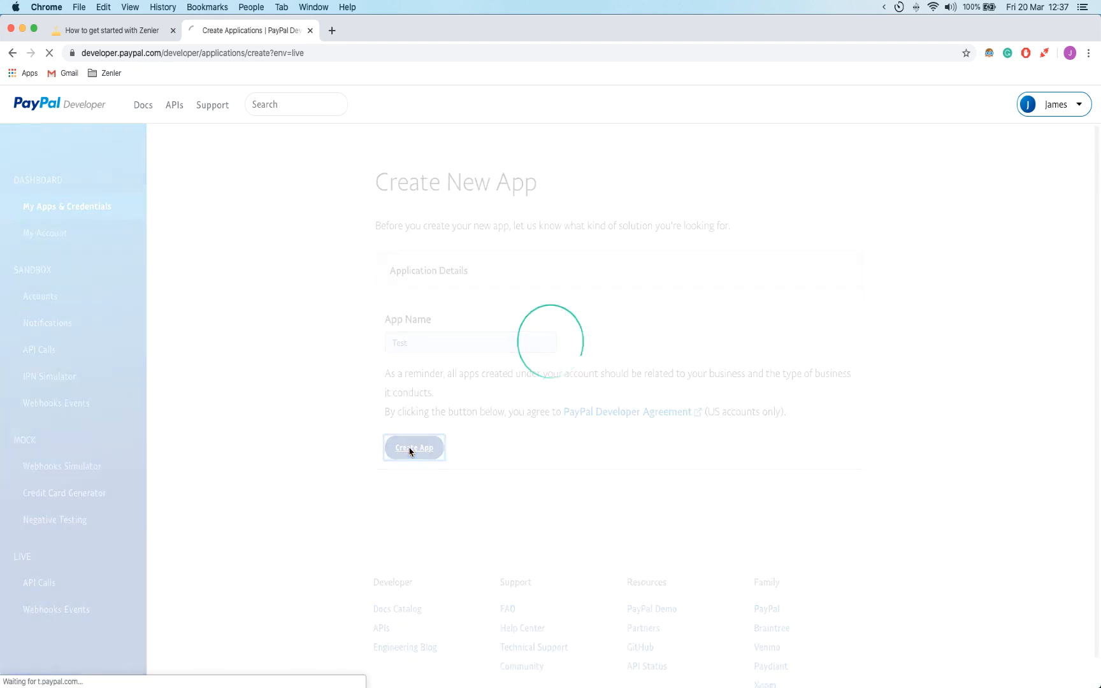
left_click(414, 447)
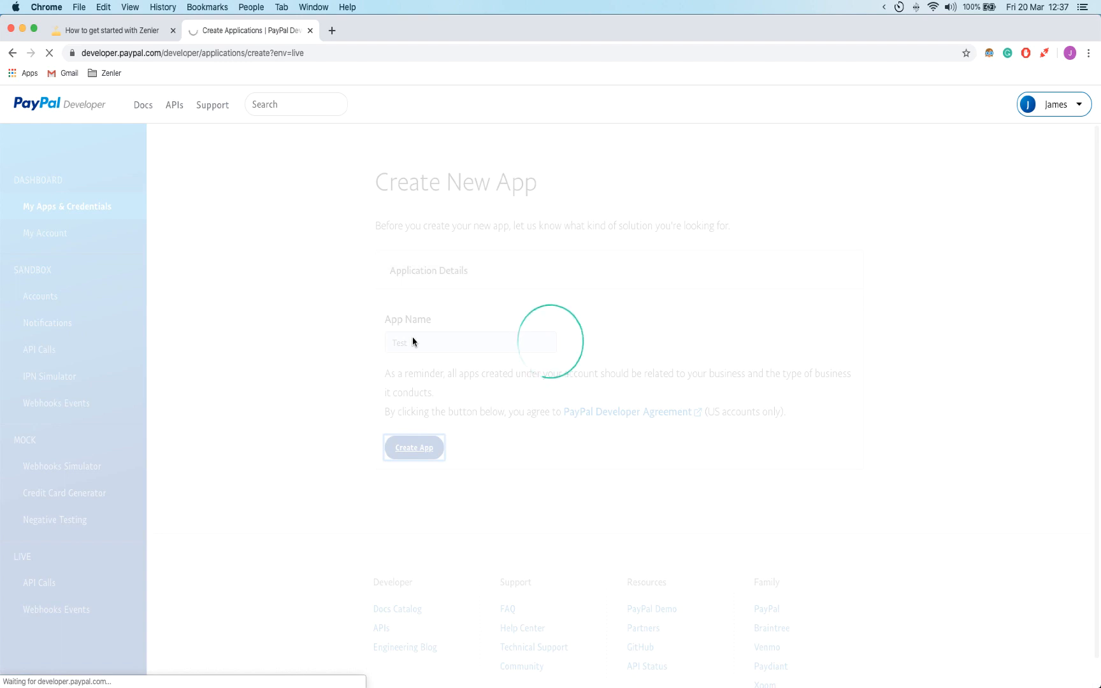
left_click(414, 447)
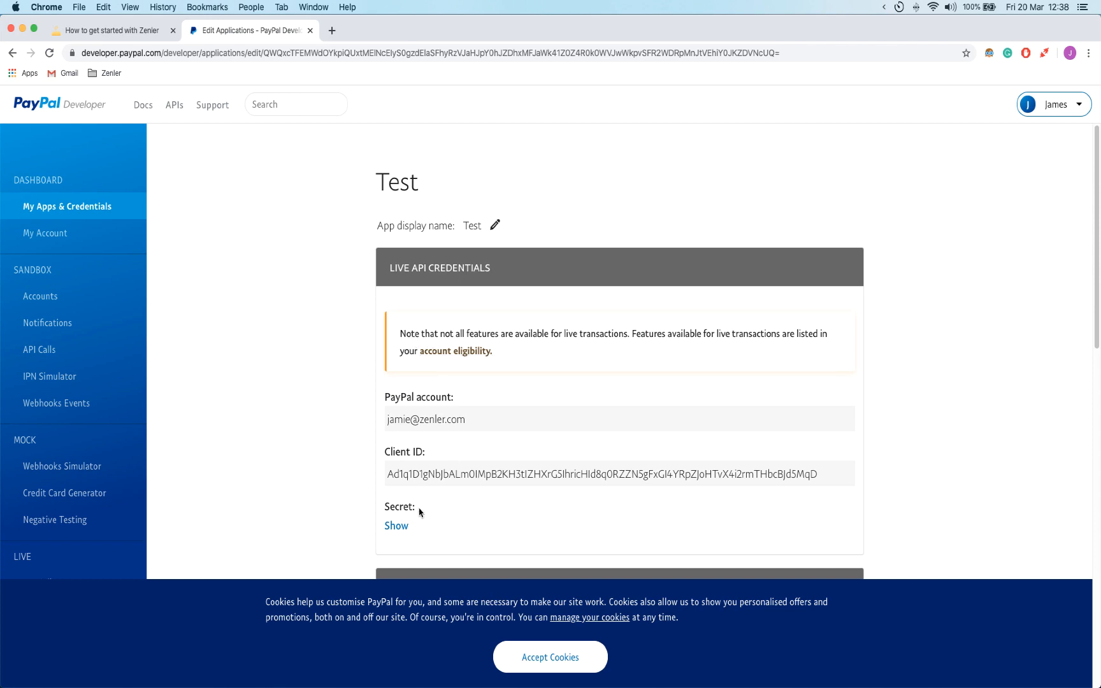
- Show the Test app's live client secret and select it for copying
left_click(396, 525)
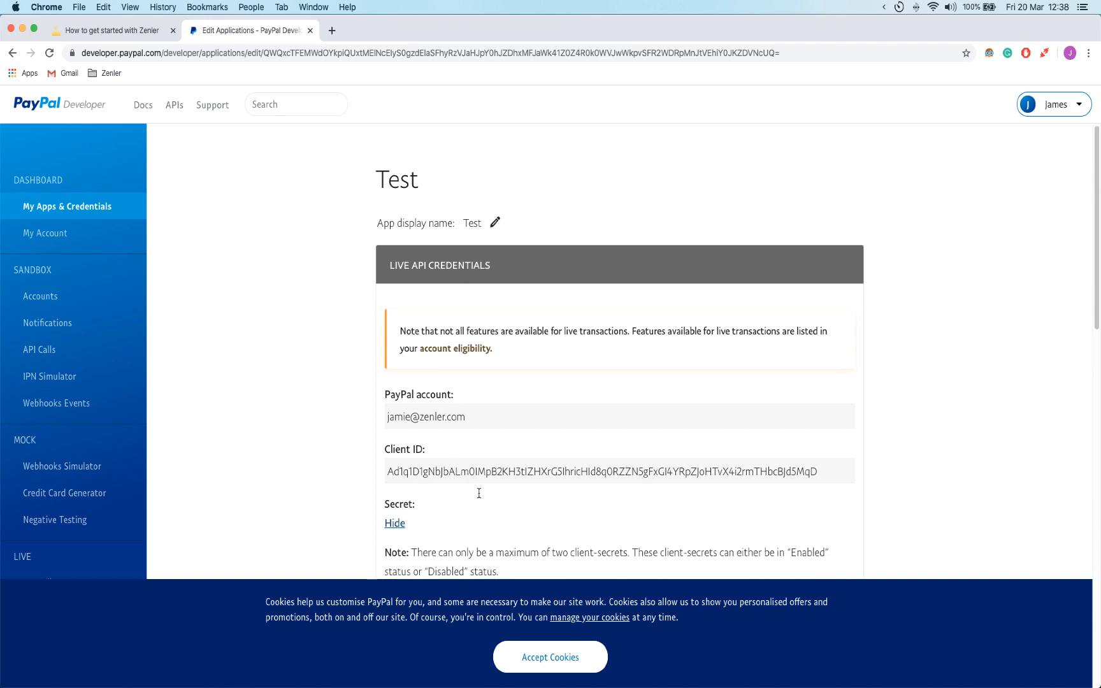
left_click(549, 657)
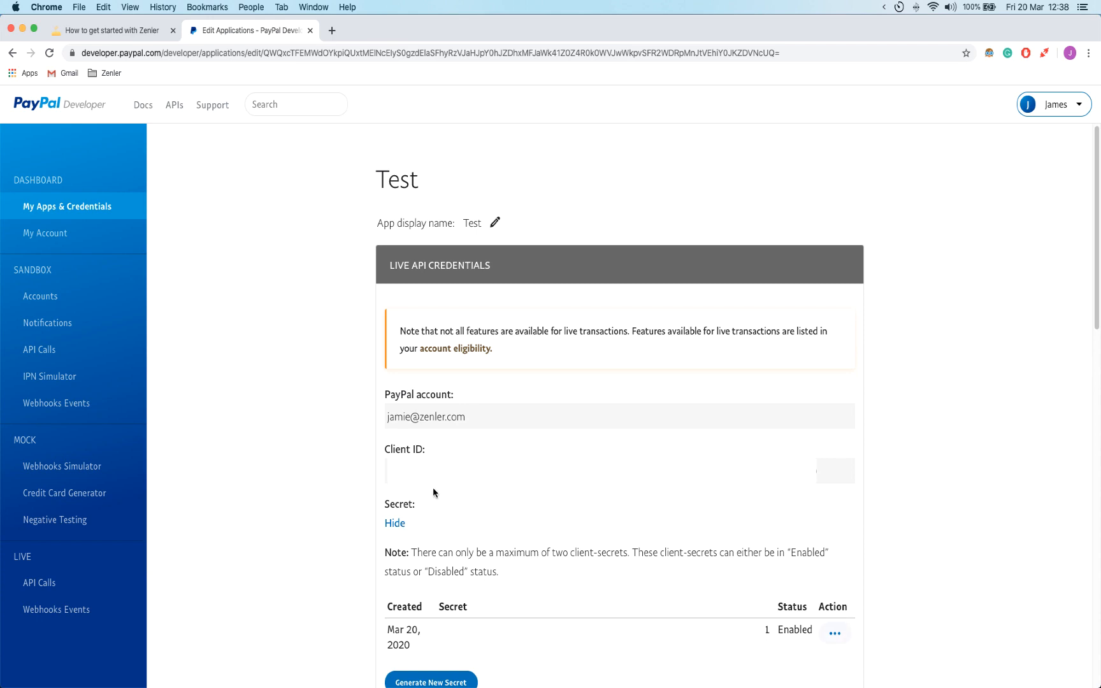
mouse_move(409, 411)
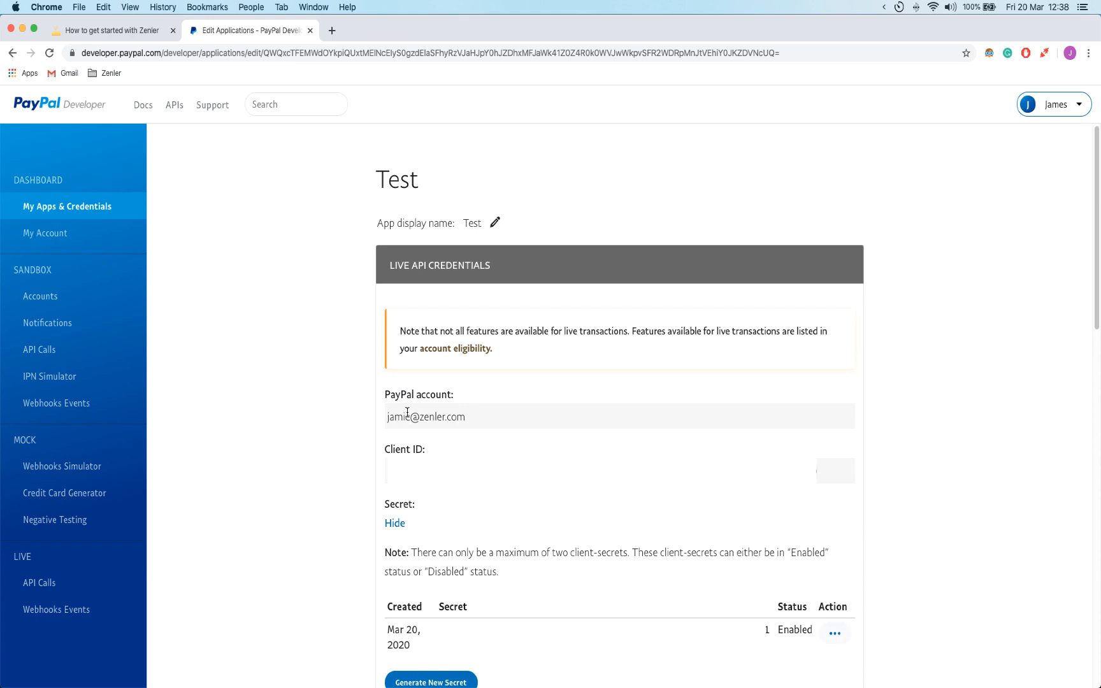
double_click(425, 417)
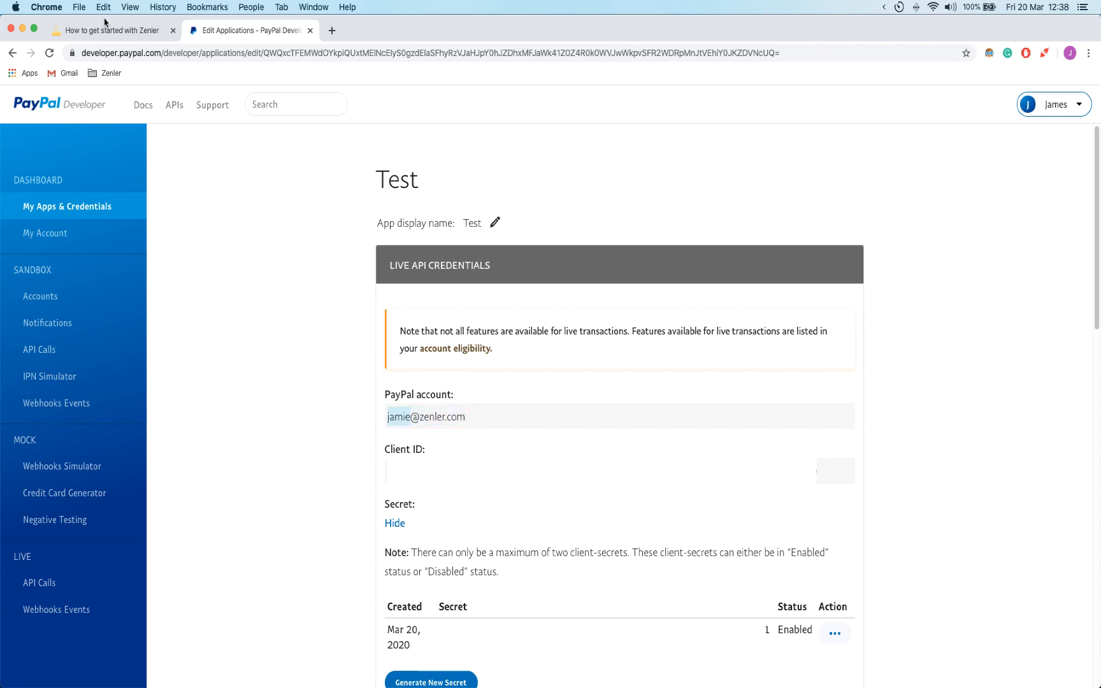
- Return to the Zenler tab and reach Site Settings via the account admin area
left_click(106, 30)
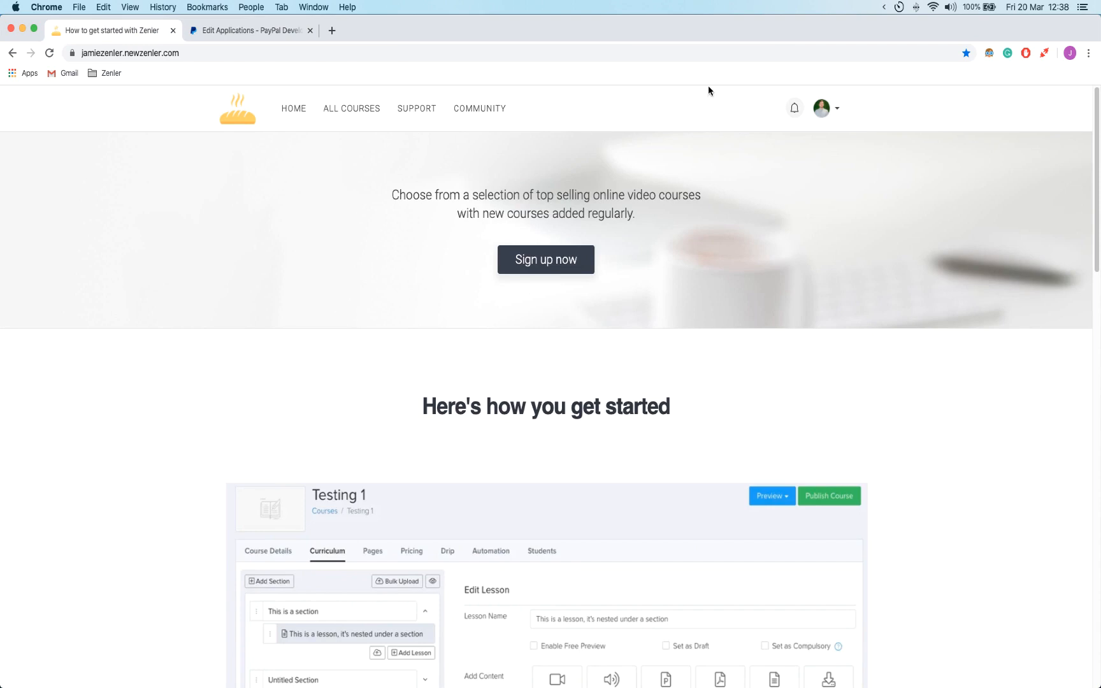
left_click(826, 109)
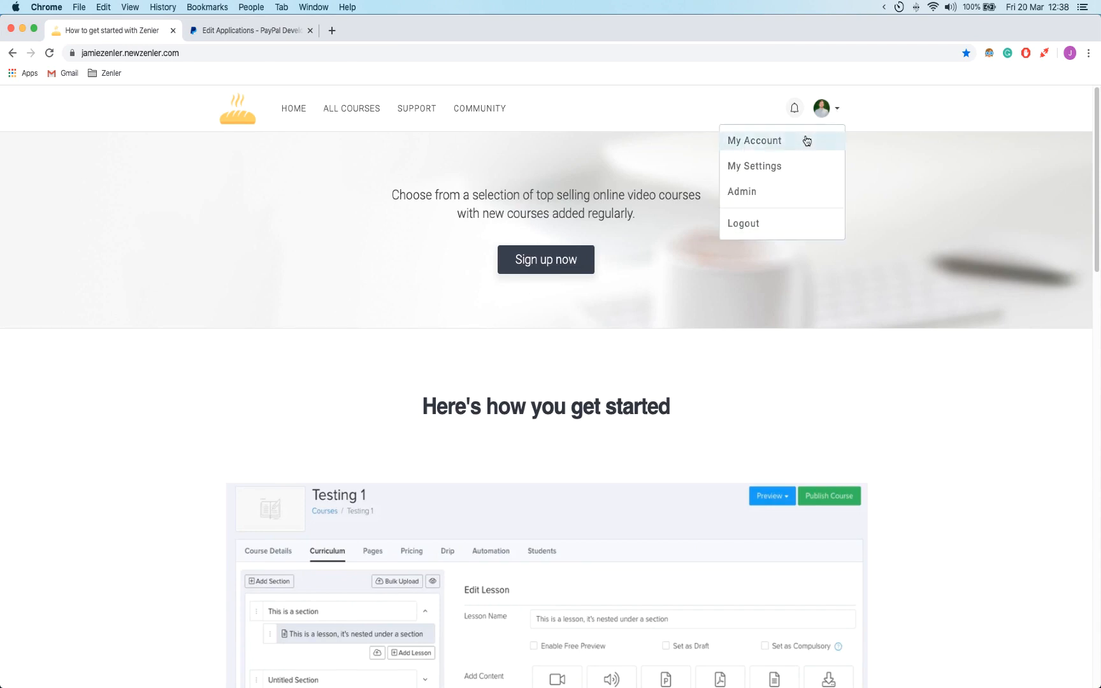
left_click(753, 141)
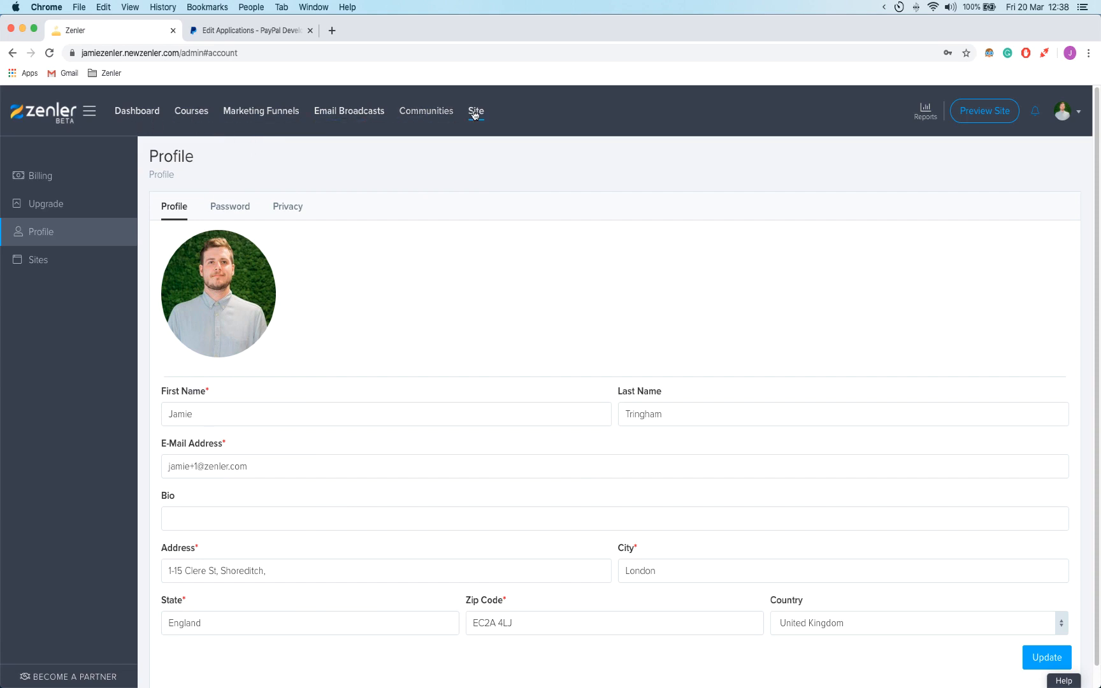
left_click(475, 111)
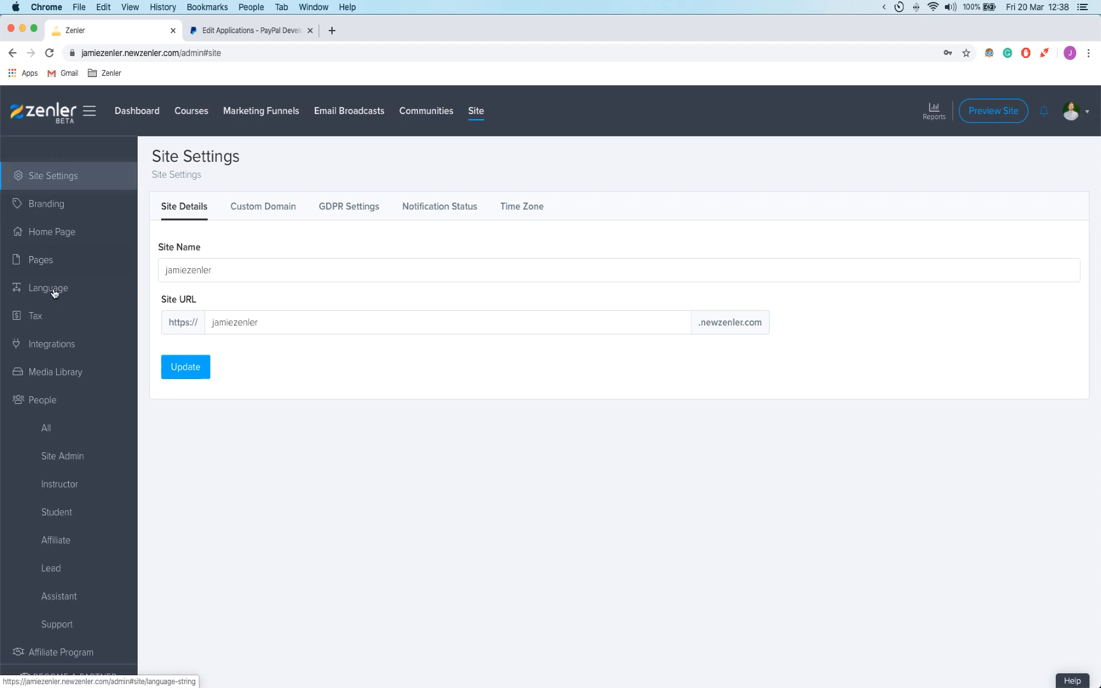
- Go to Integrations and start Connect with PayPal
left_click(51, 344)
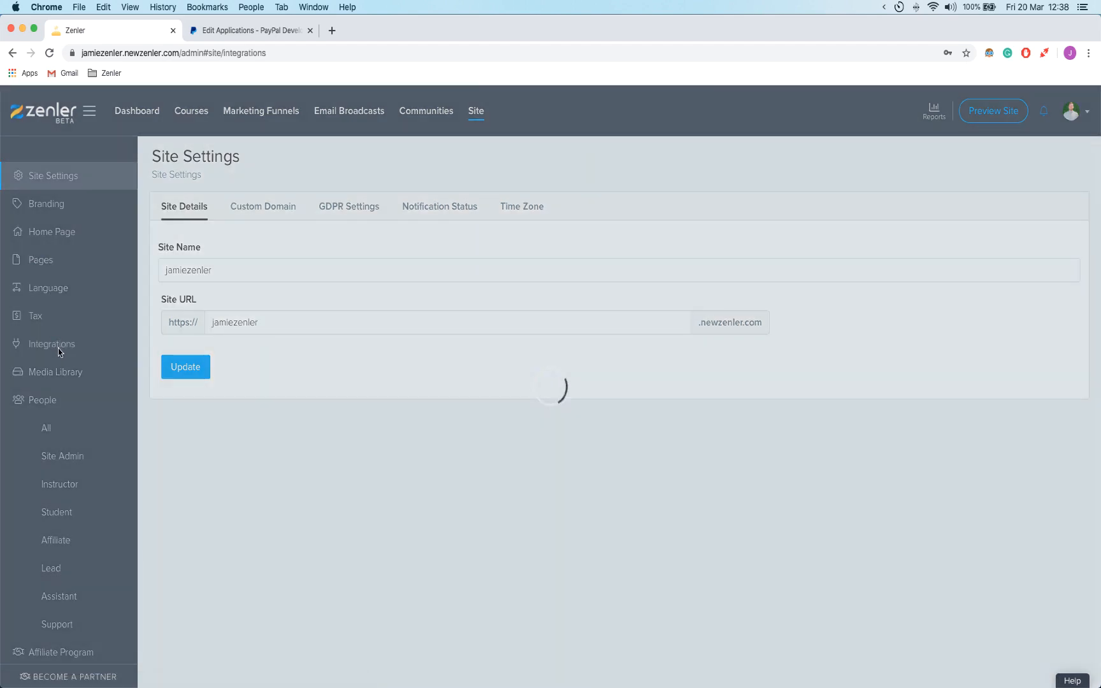
left_click(51, 343)
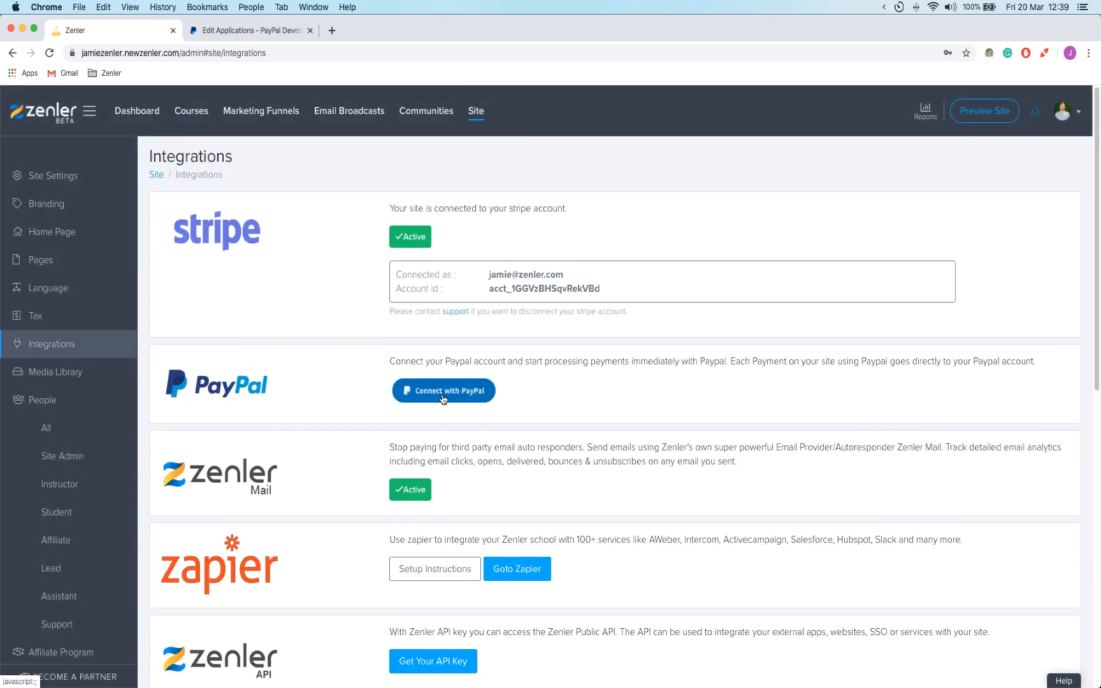
left_click(444, 391)
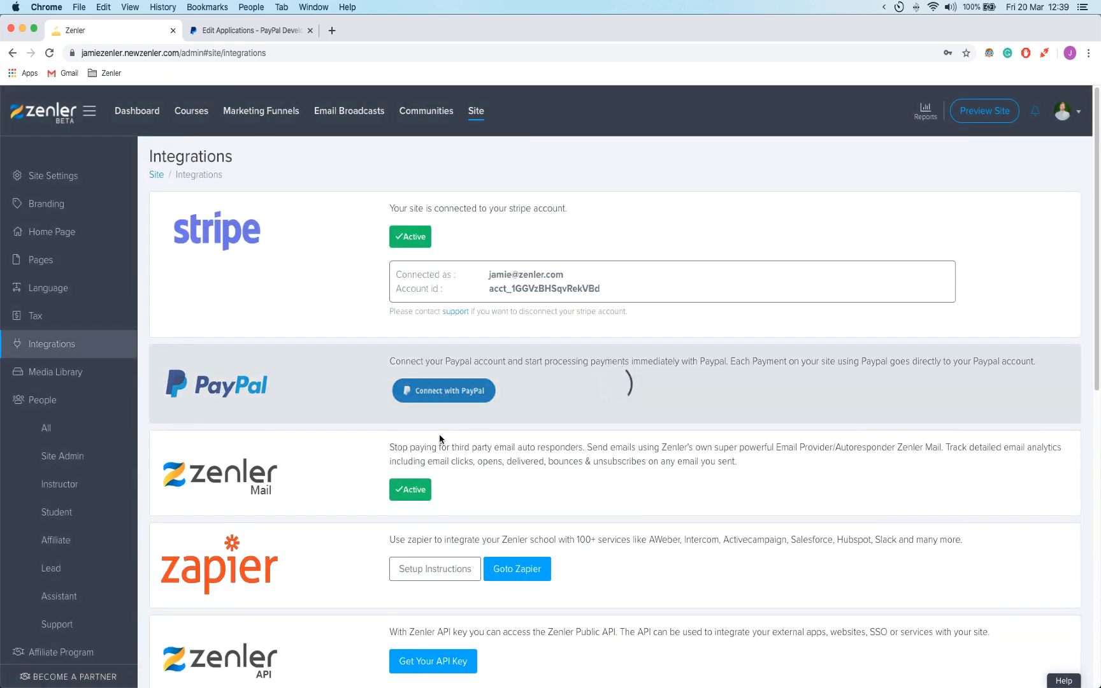
left_click(442, 391)
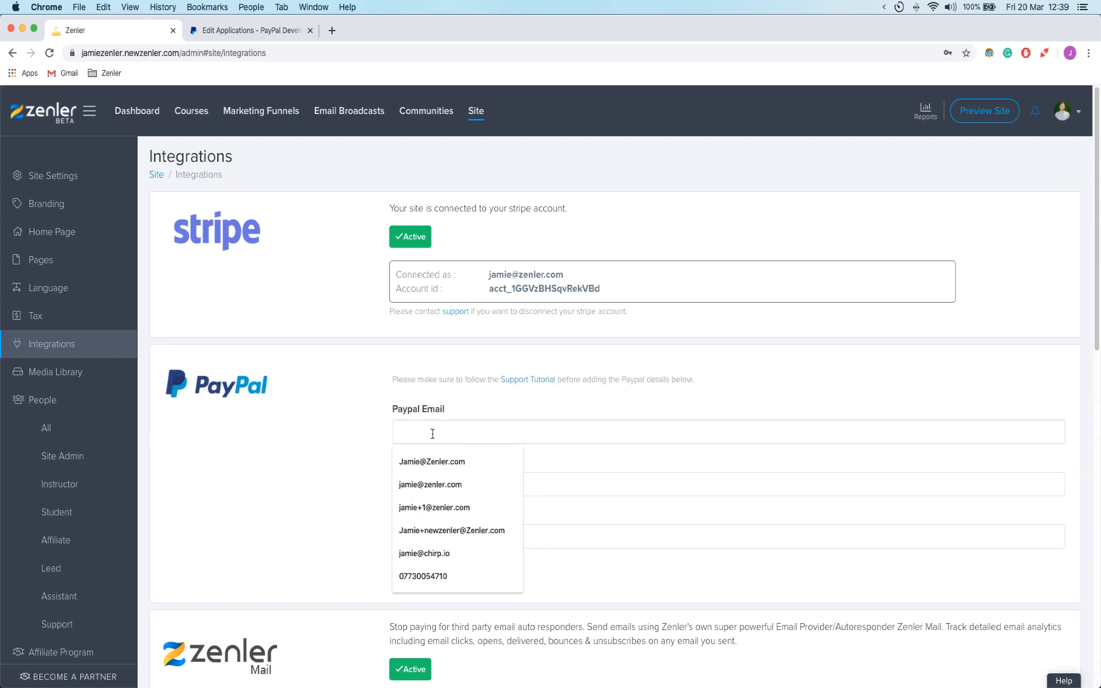
left_click(431, 461)
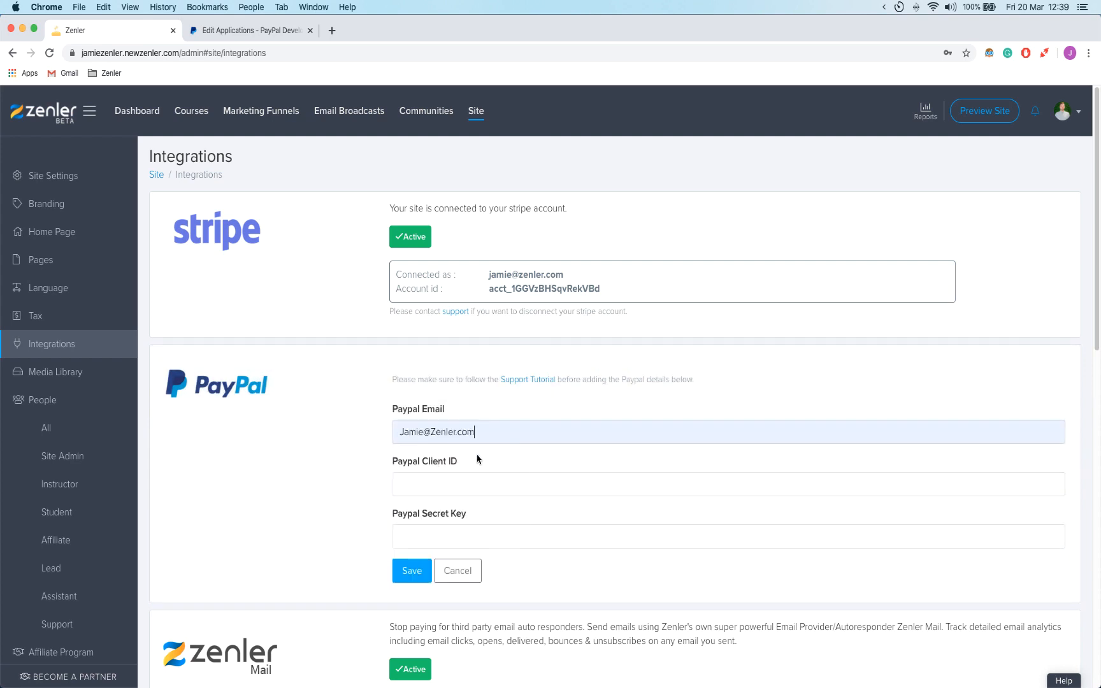
left_click(726, 484)
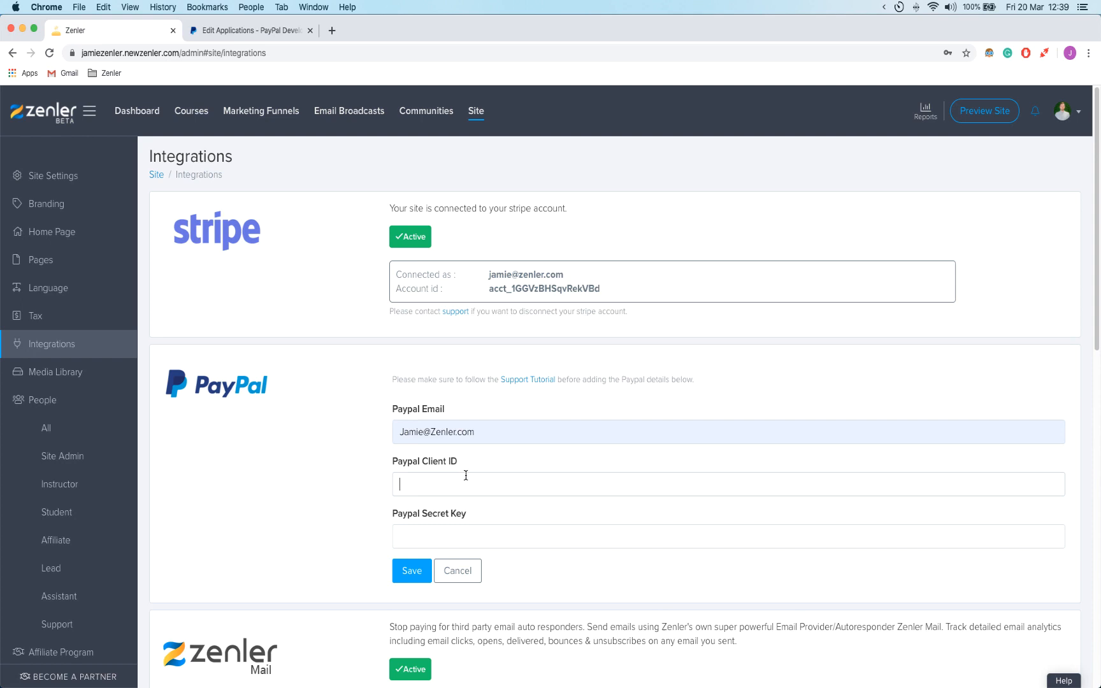
left_click(247, 30)
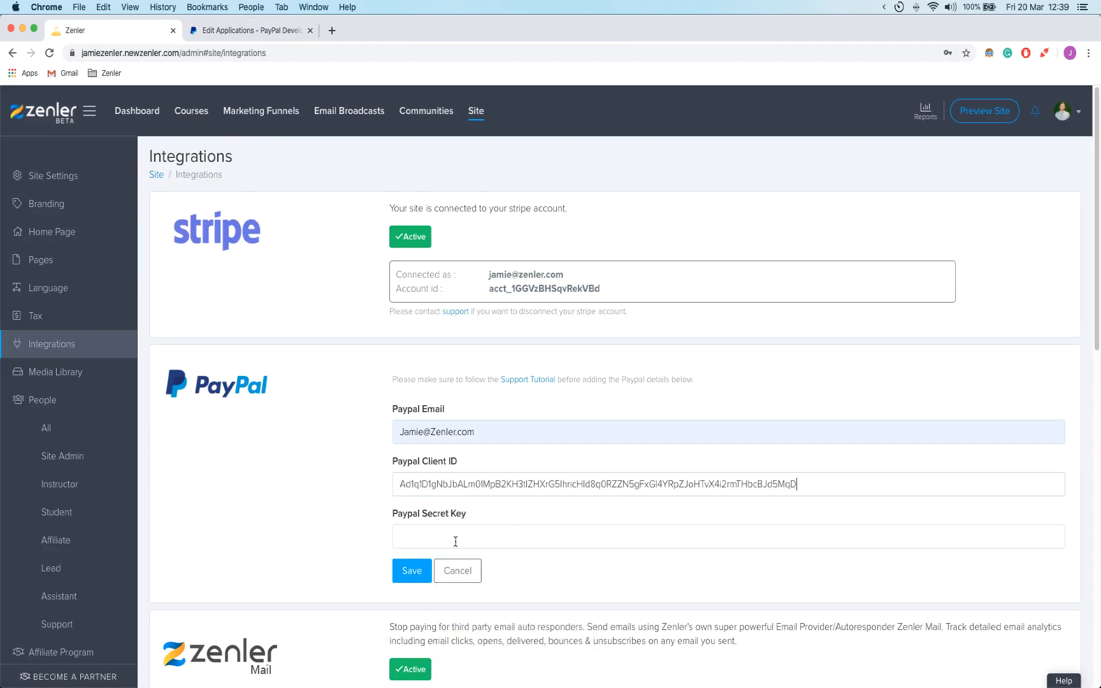
left_click(246, 30)
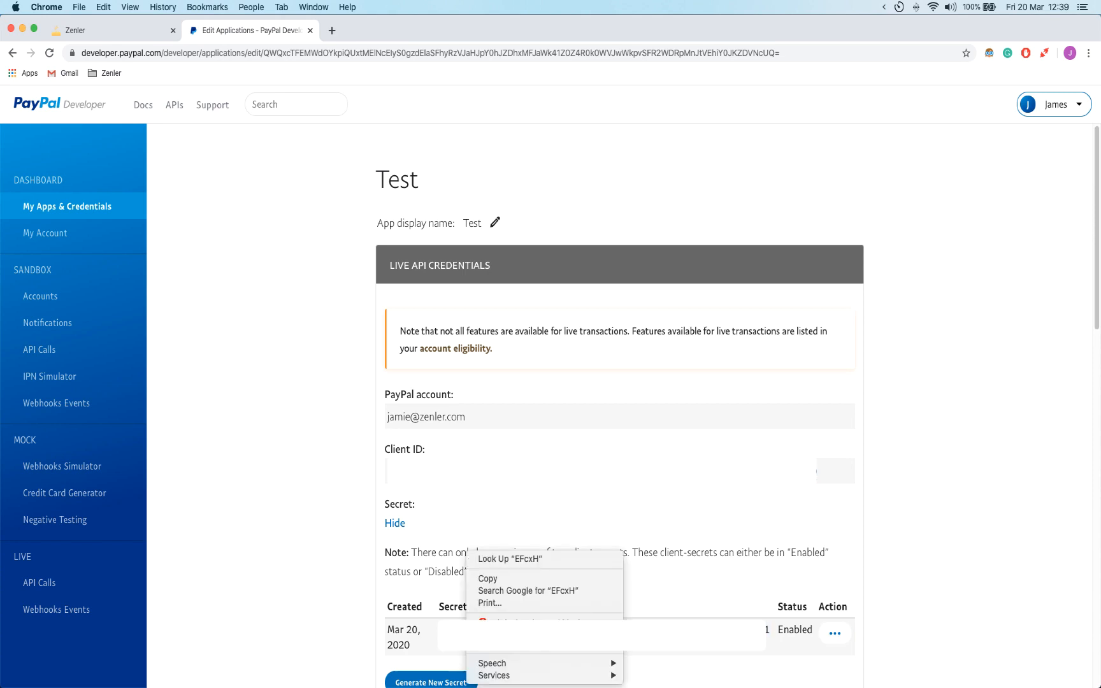
mouse_move(482, 579)
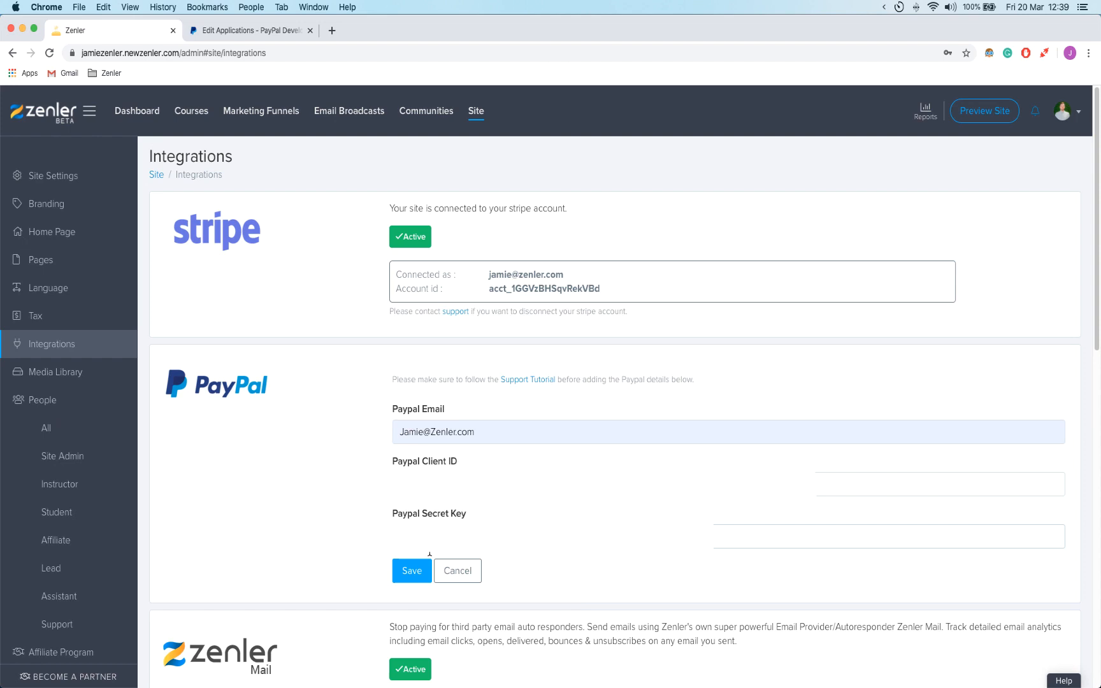
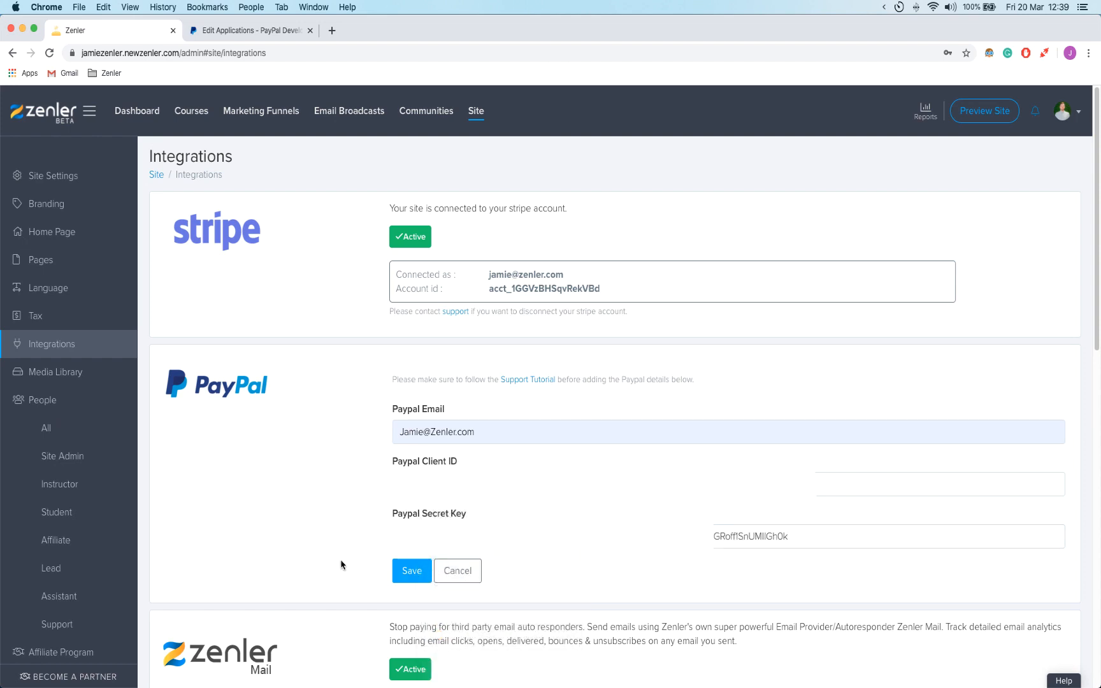
- Save the site's PayPal integration settings
left_click(410, 570)
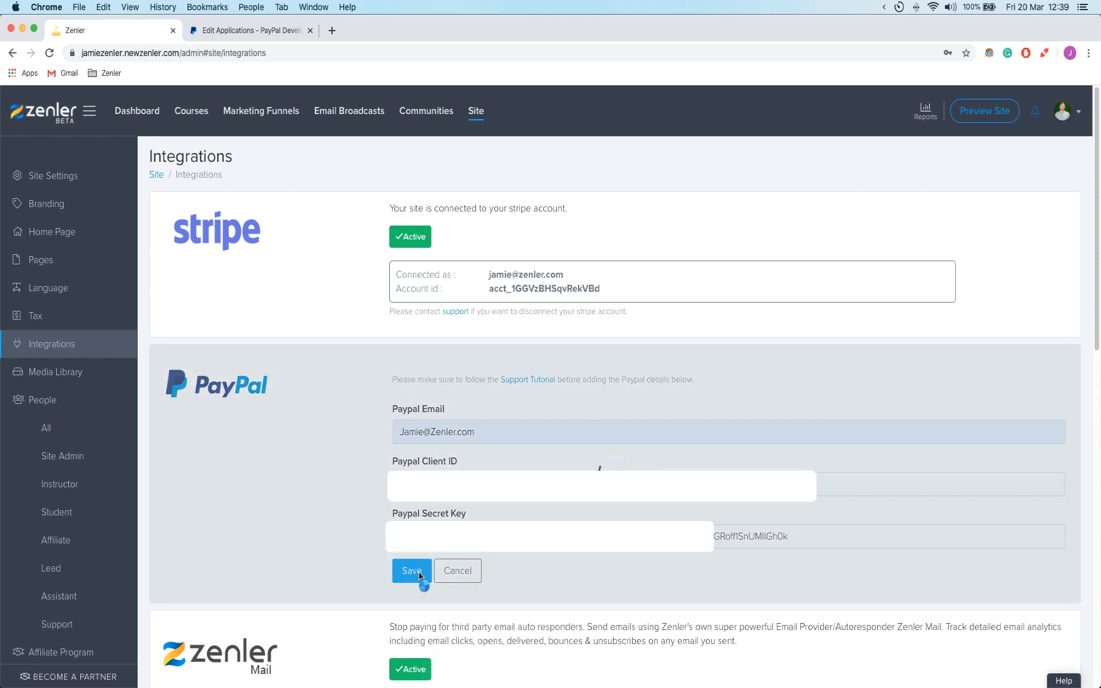
left_click(410, 570)
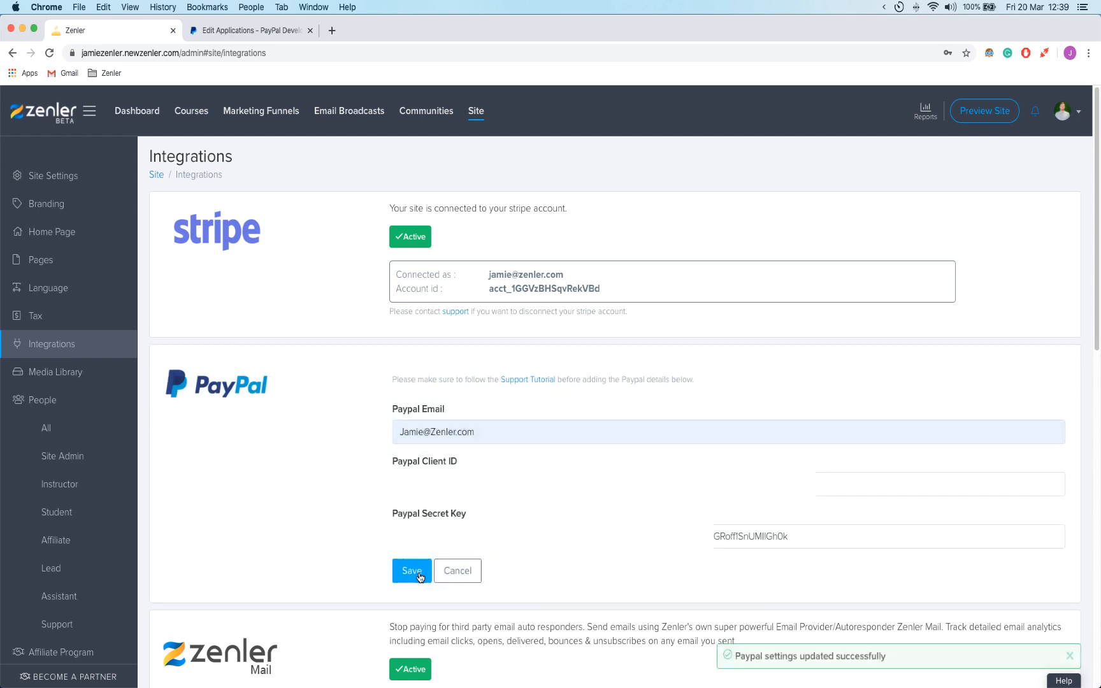
left_click(411, 569)
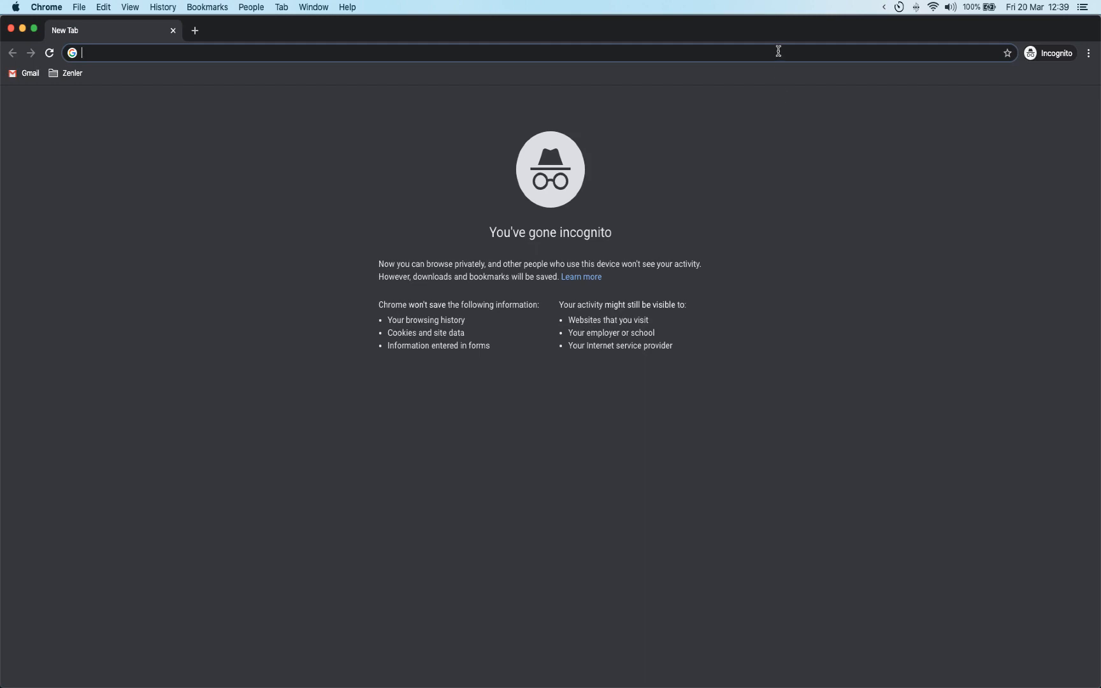
- Visit the JamieZenler site from the Zenler bookmarks folder in incognito
left_click(72, 73)
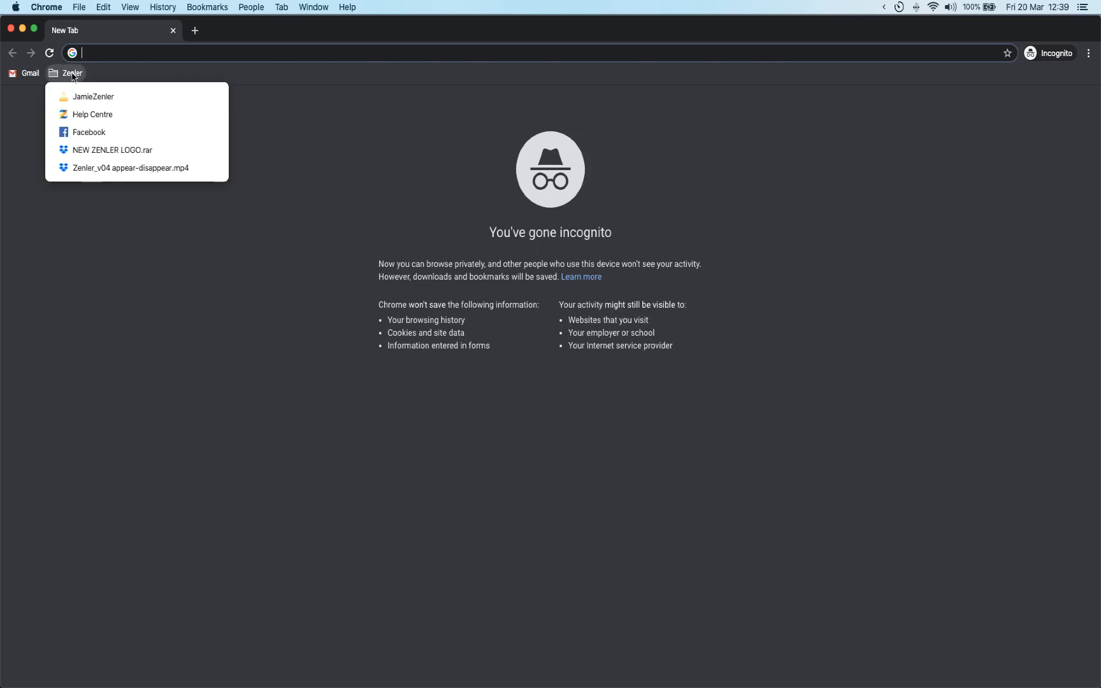
left_click(93, 96)
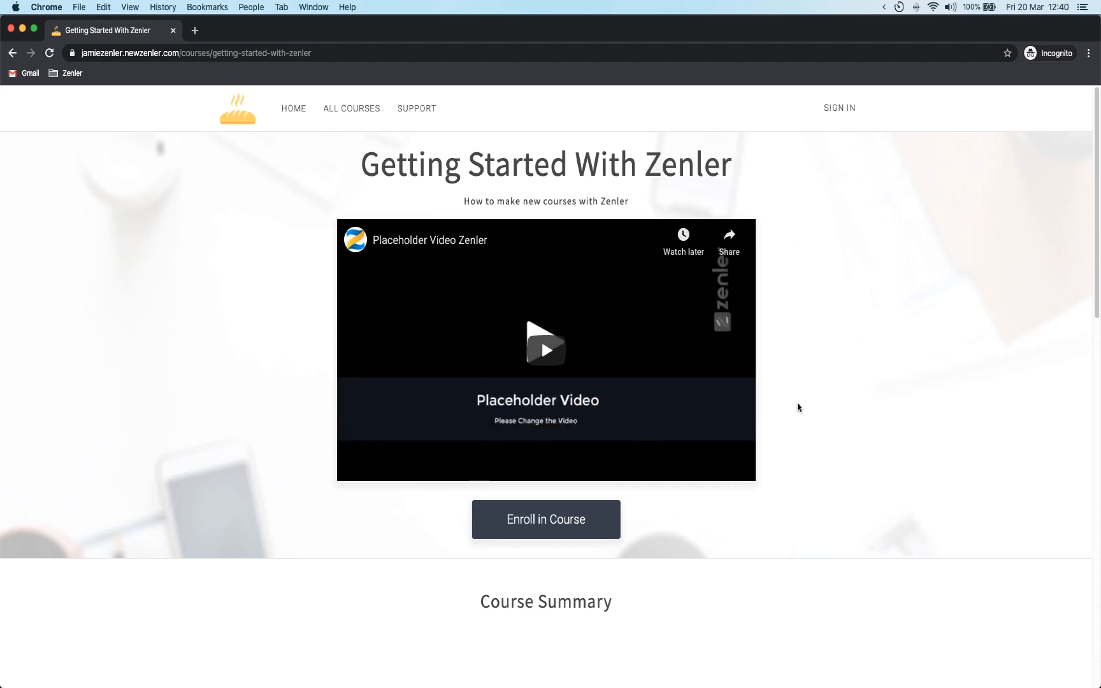
- Enroll in the Getting Started With Zenler course to reach checkout
scroll("down", 3)
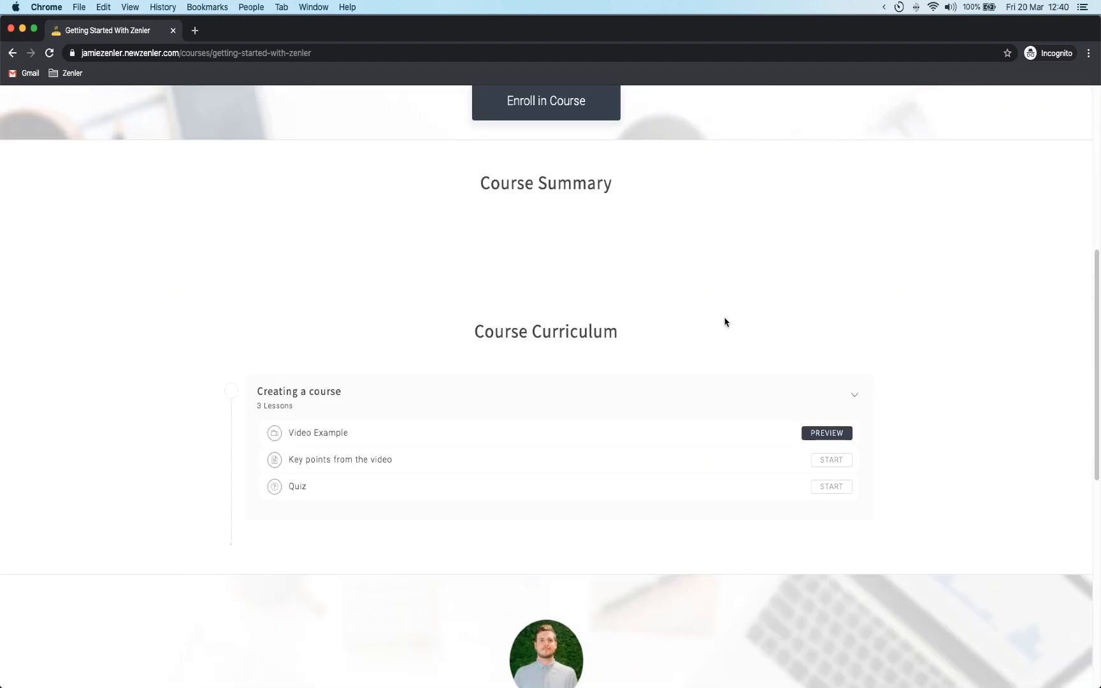
scroll("down", 3)
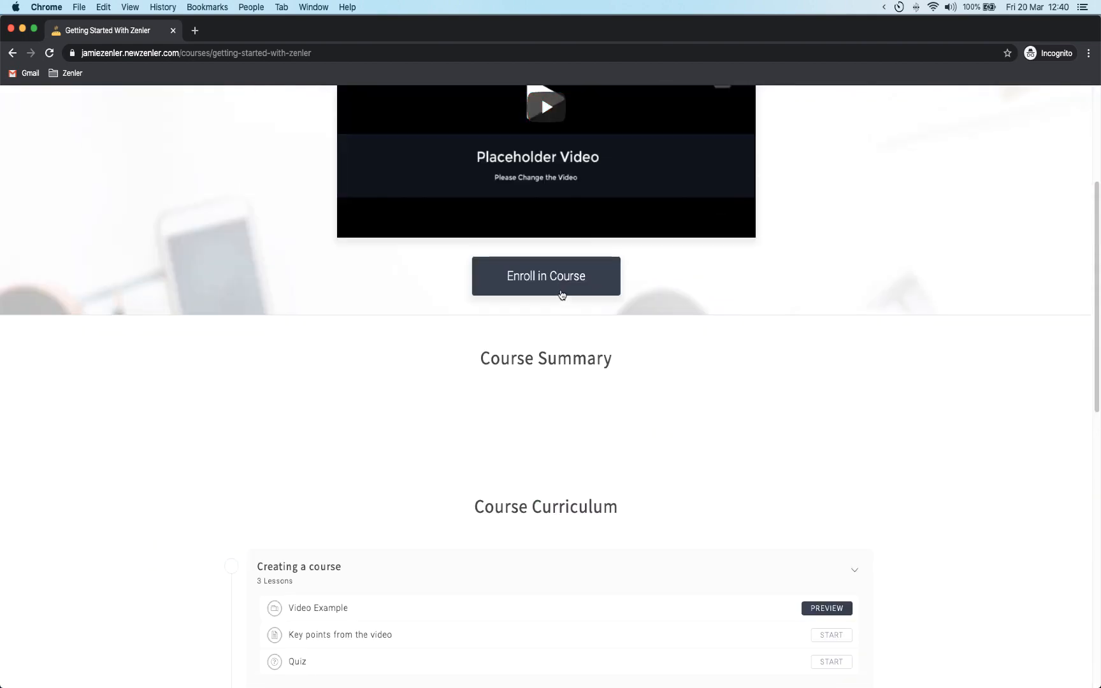
left_click(545, 275)
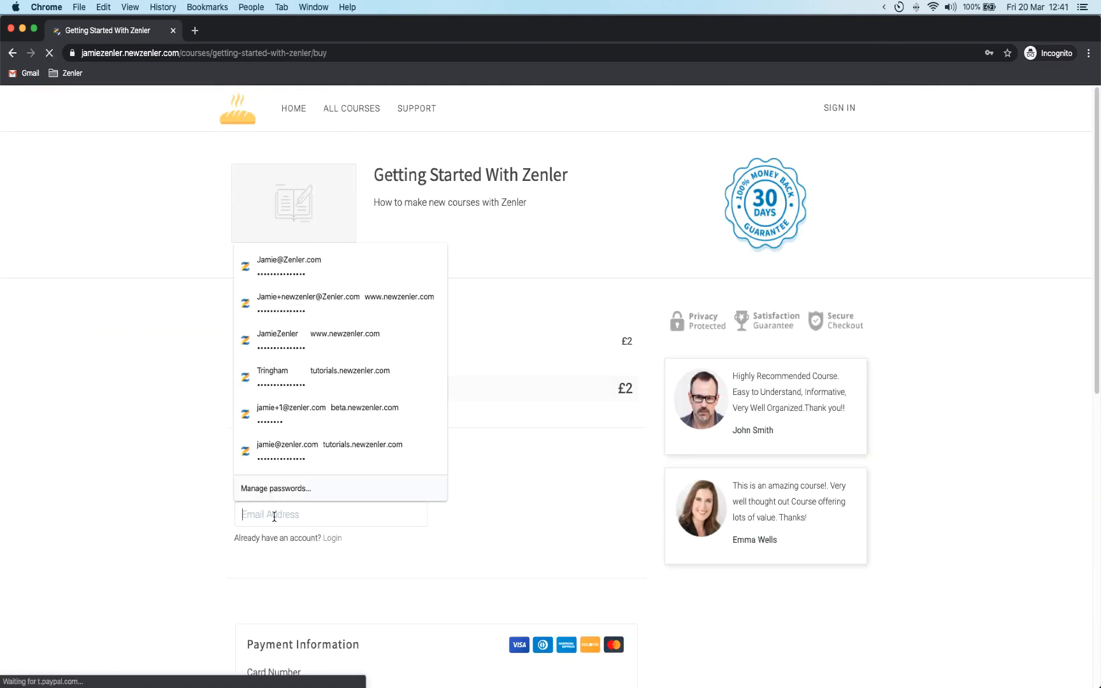
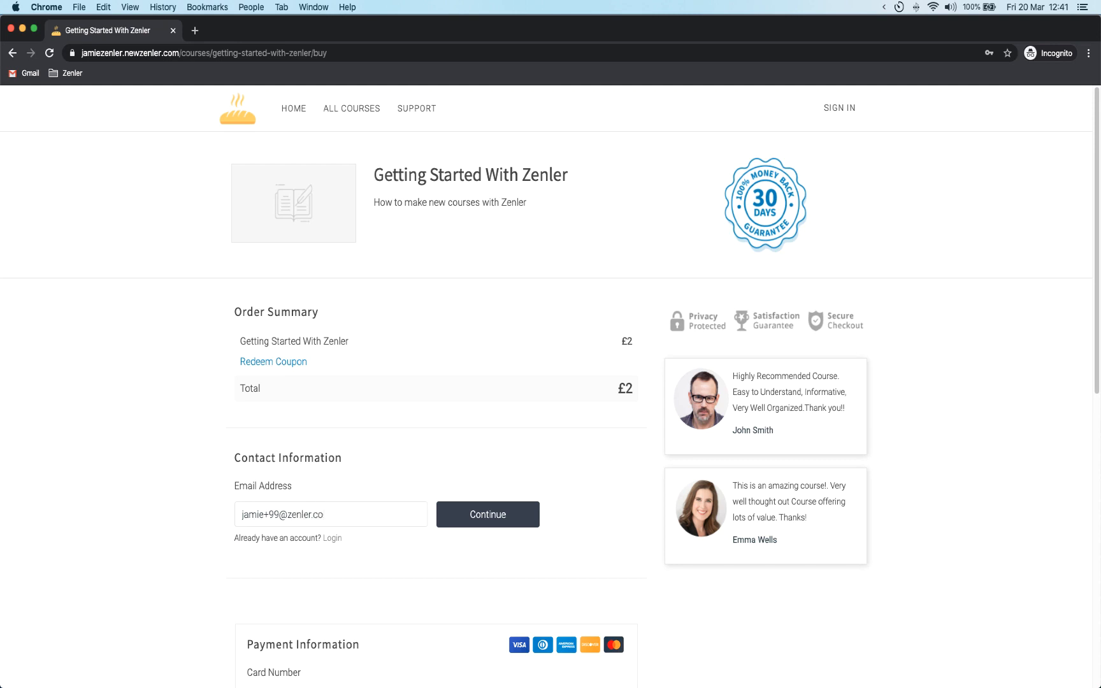
- Submit a jamie+ contact email at checkout and choose Pay with PayPal
left_click(486, 513)
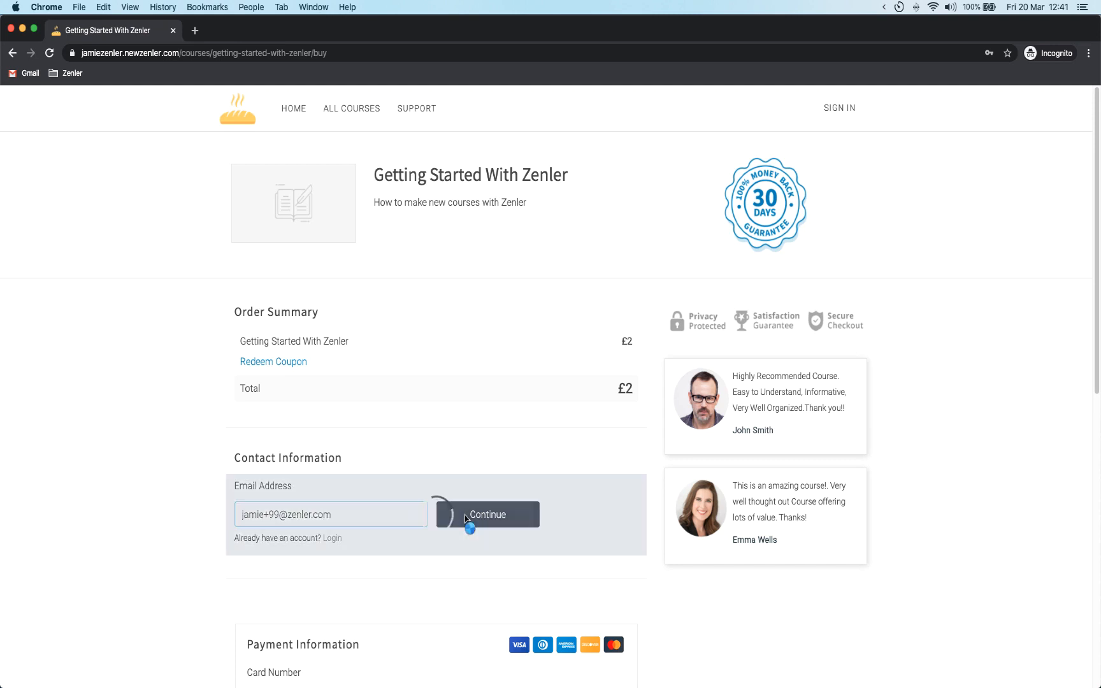
left_click(486, 515)
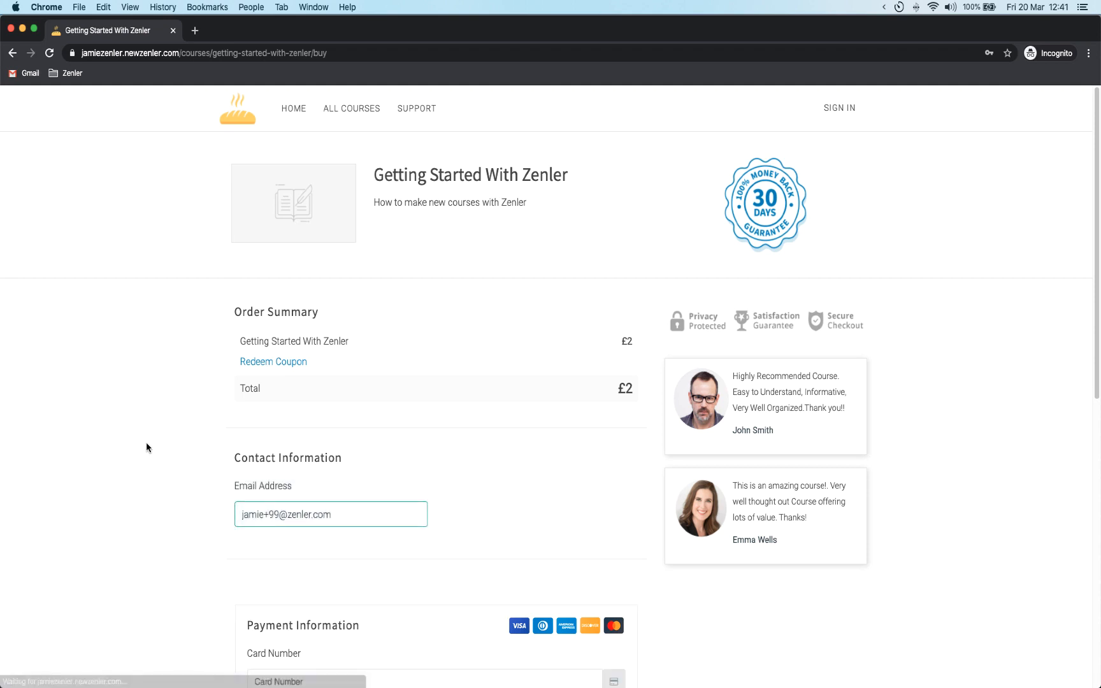
scroll("down", 3)
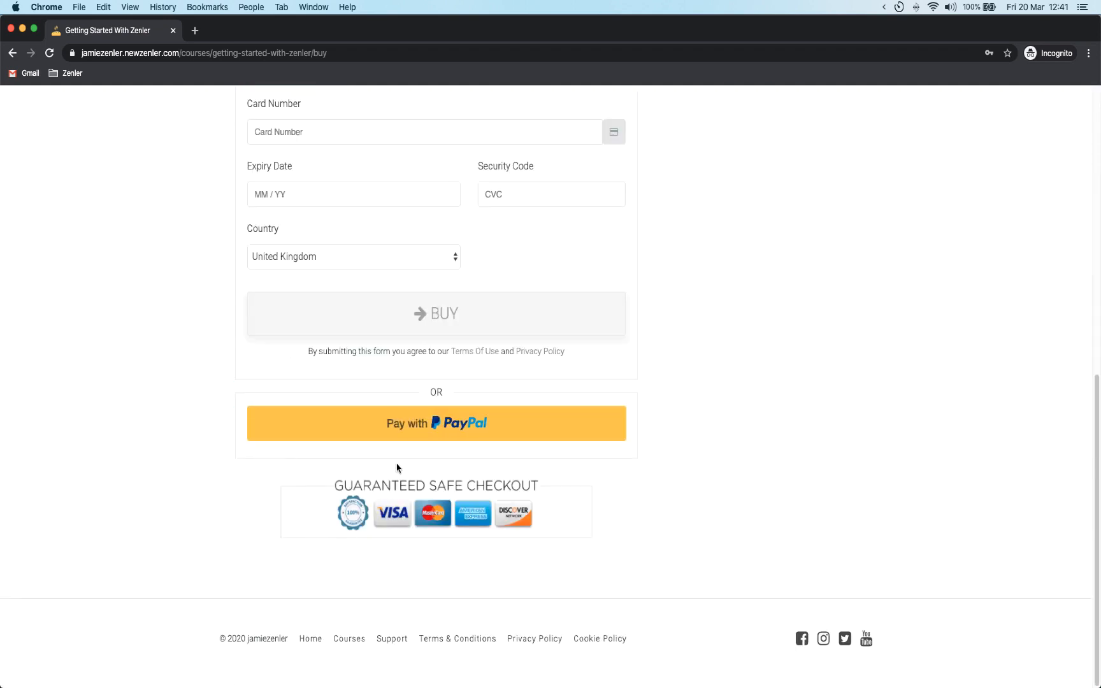
left_click(435, 423)
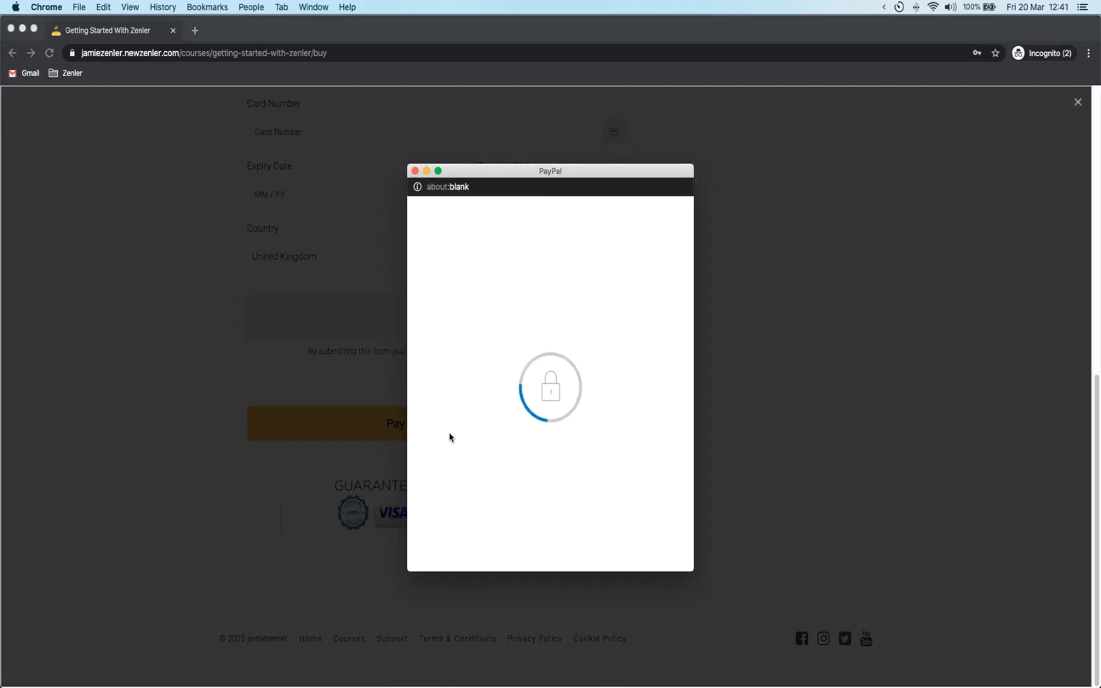